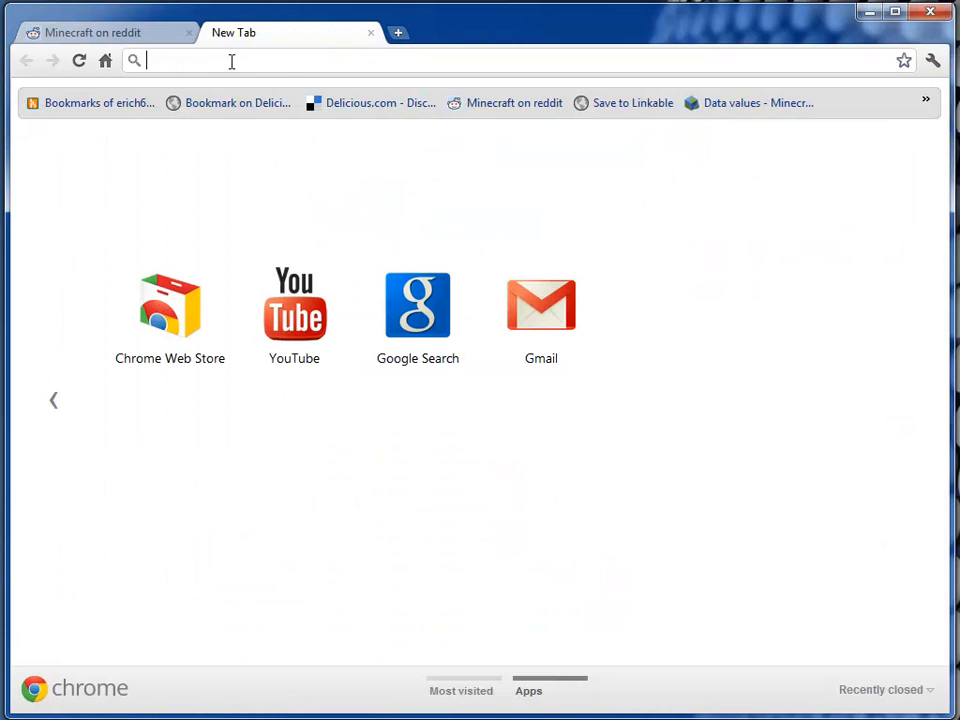
Navigate to the Mineways site and start the mineways.zip beta download.
{"action": "type", "text": "minecraft/public/mineways/"}
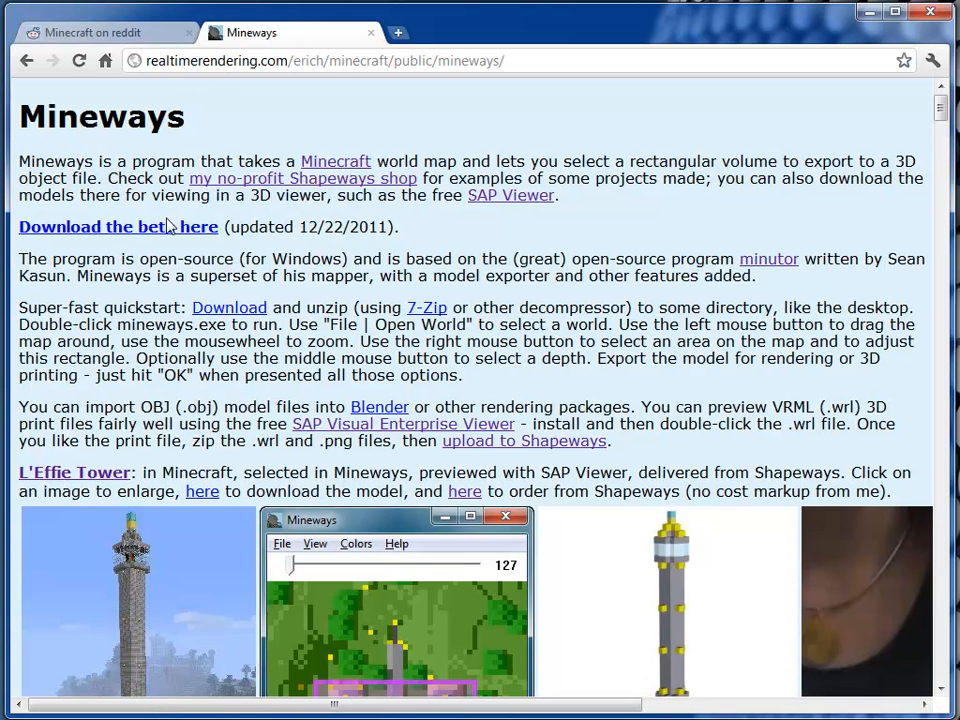
{"action": "left_click", "coordinate": [116, 226]}
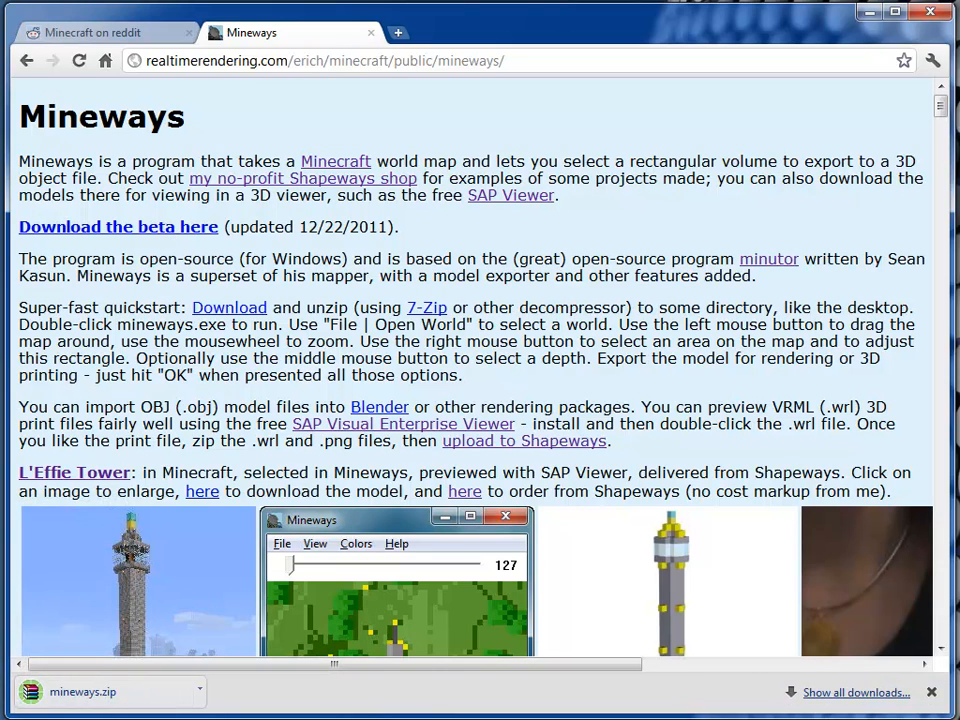
Extract the downloaded mineways.zip contents into c:\zzz.
{"action": "left_click", "coordinate": [82, 692]}
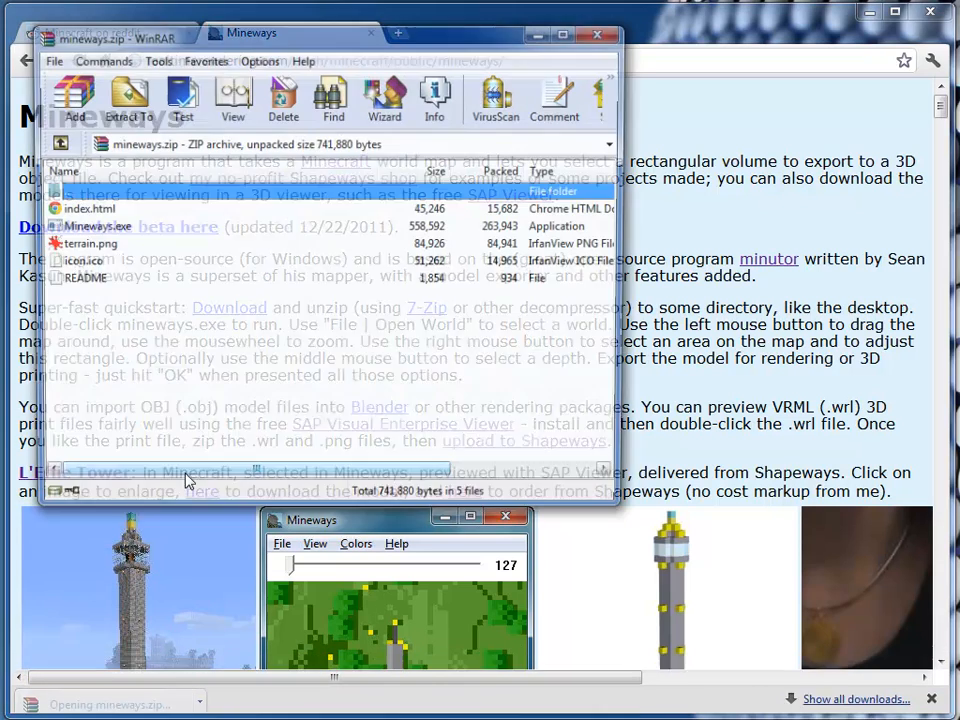
{"action": "left_click", "coordinate": [128, 100]}
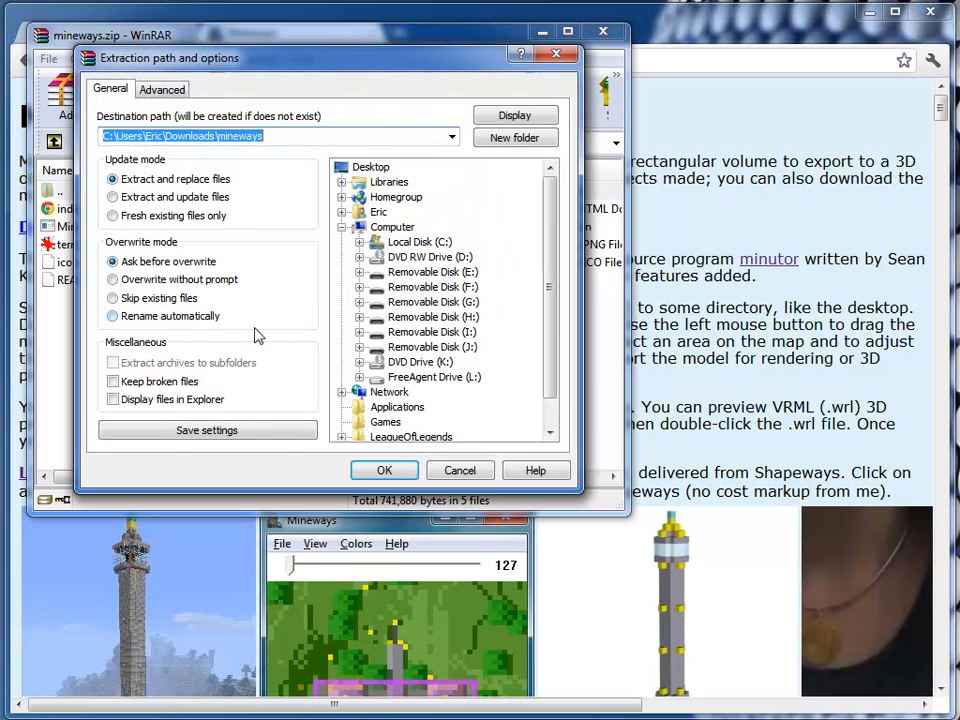
{"action": "type", "text": "c"}
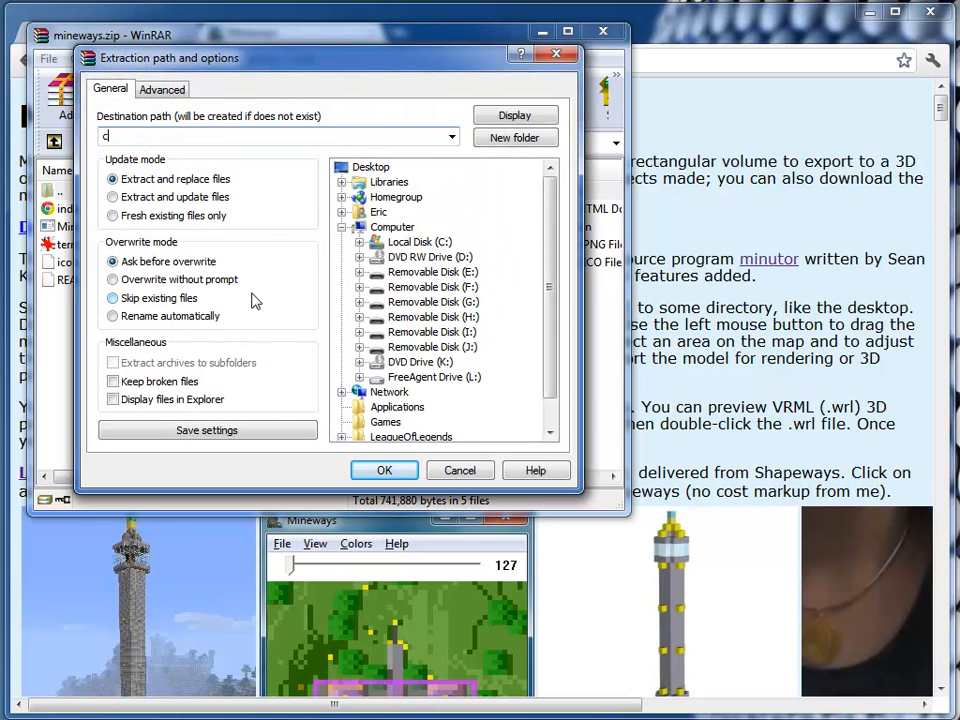
{"action": "type", "text": ":\\z"}
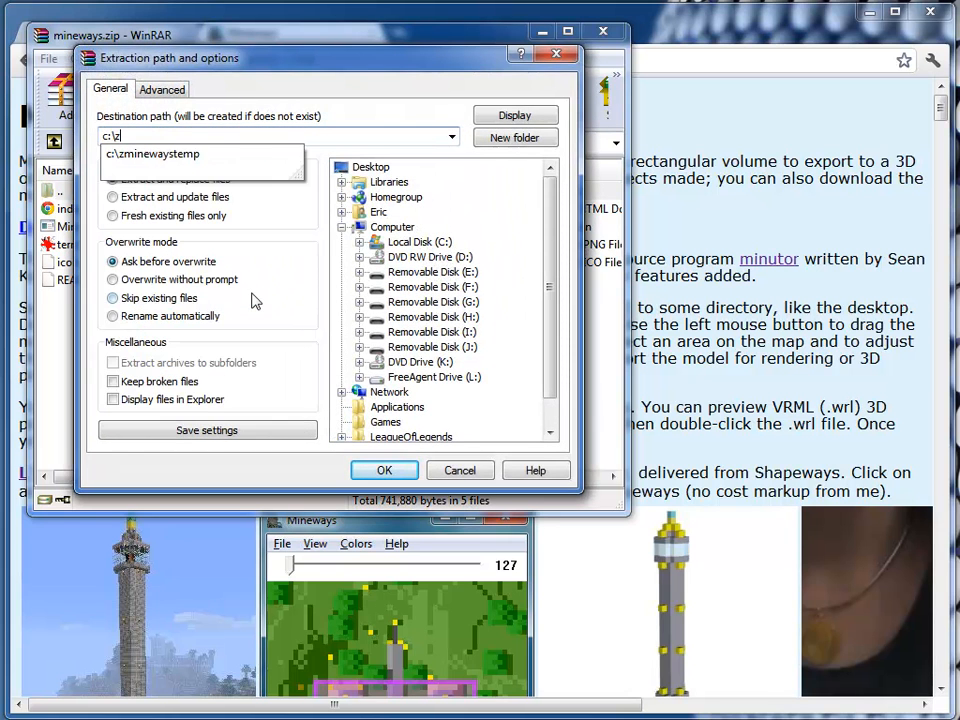
{"action": "left_click", "coordinate": [384, 470]}
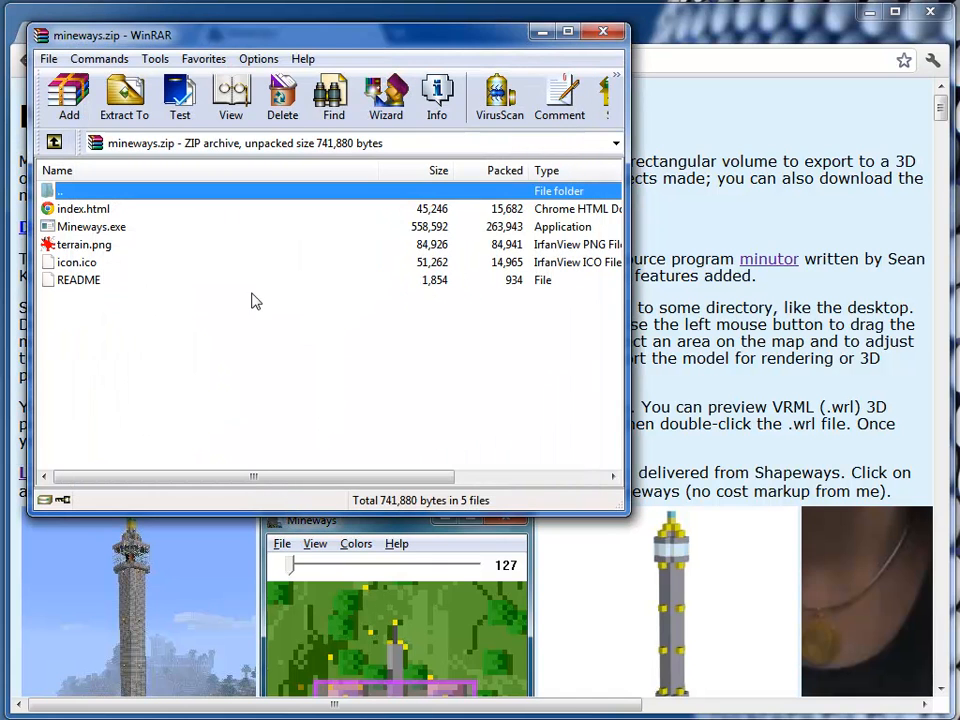
{"action": "mouse_move", "coordinate": [332, 96]}
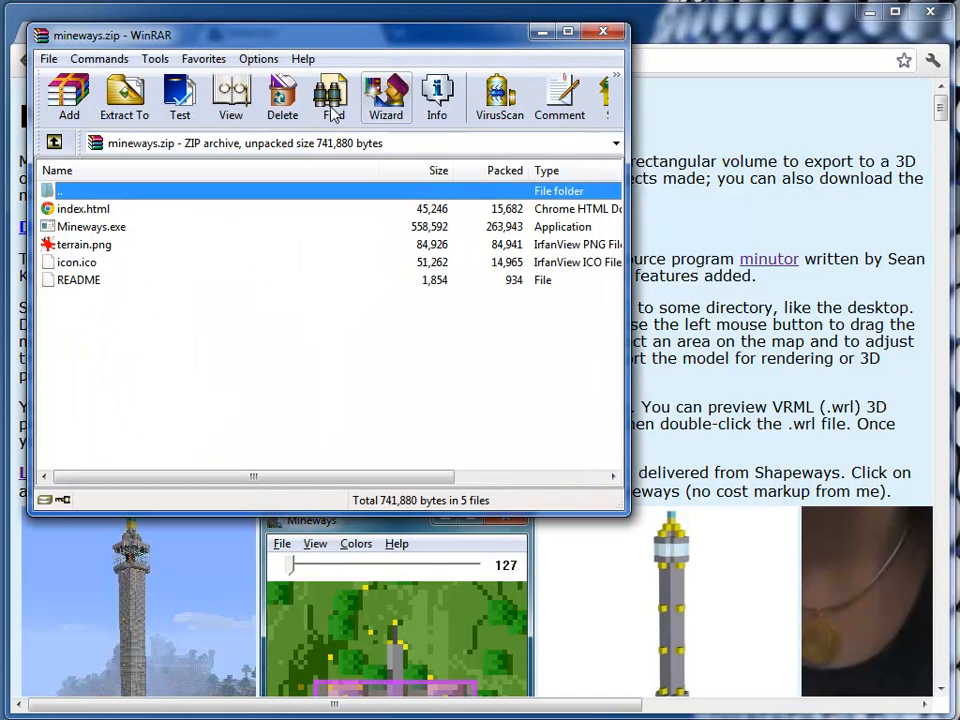
{"action": "mouse_move", "coordinate": [384, 96]}
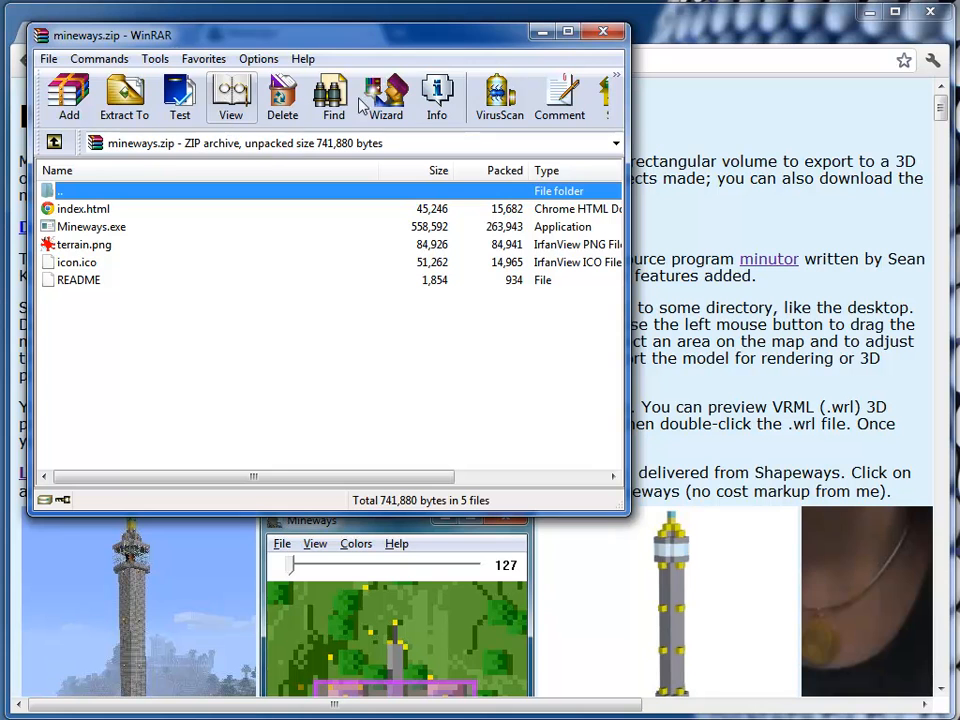
{"action": "mouse_move", "coordinate": [124, 96]}
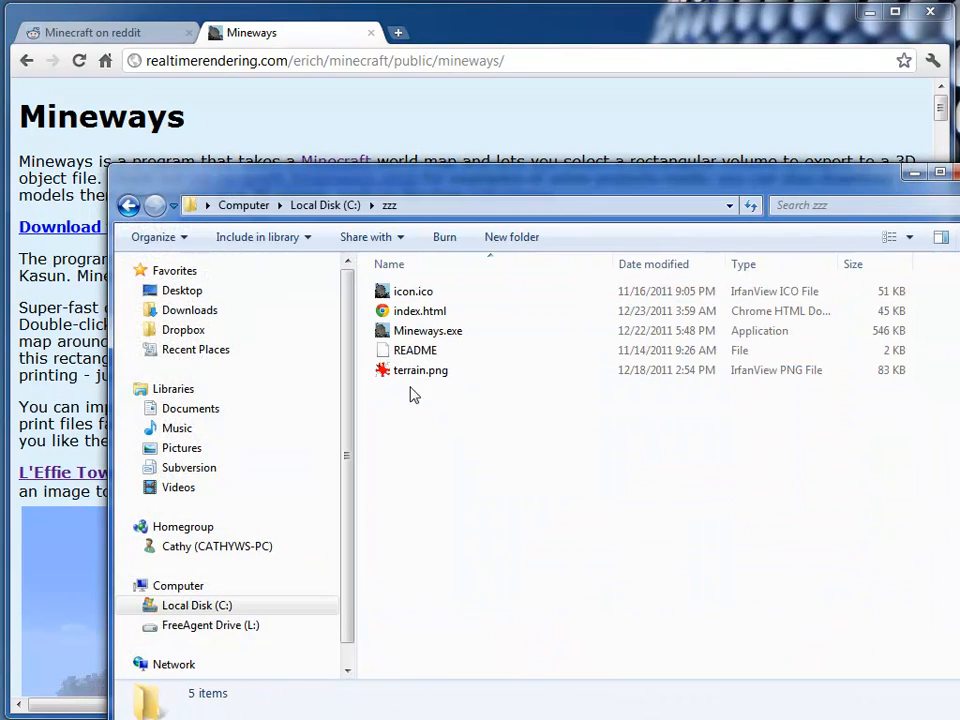
Launch Mineways.exe, load Voxelia buildings, and drag a square selection around the tower.
{"action": "double_click", "coordinate": [428, 330]}
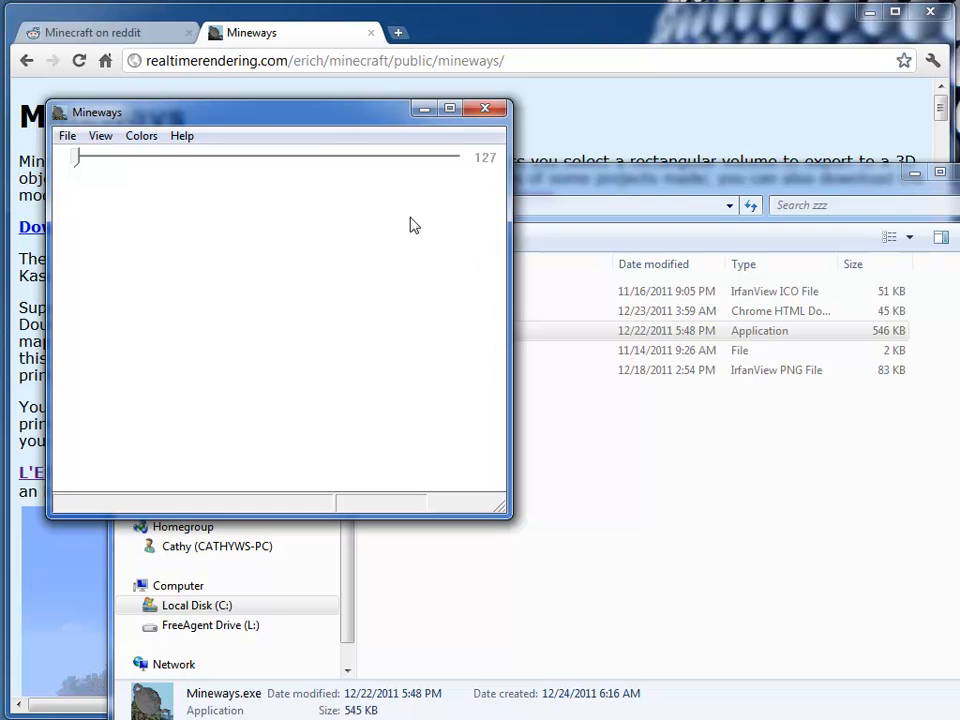
{"action": "left_click", "coordinate": [68, 136]}
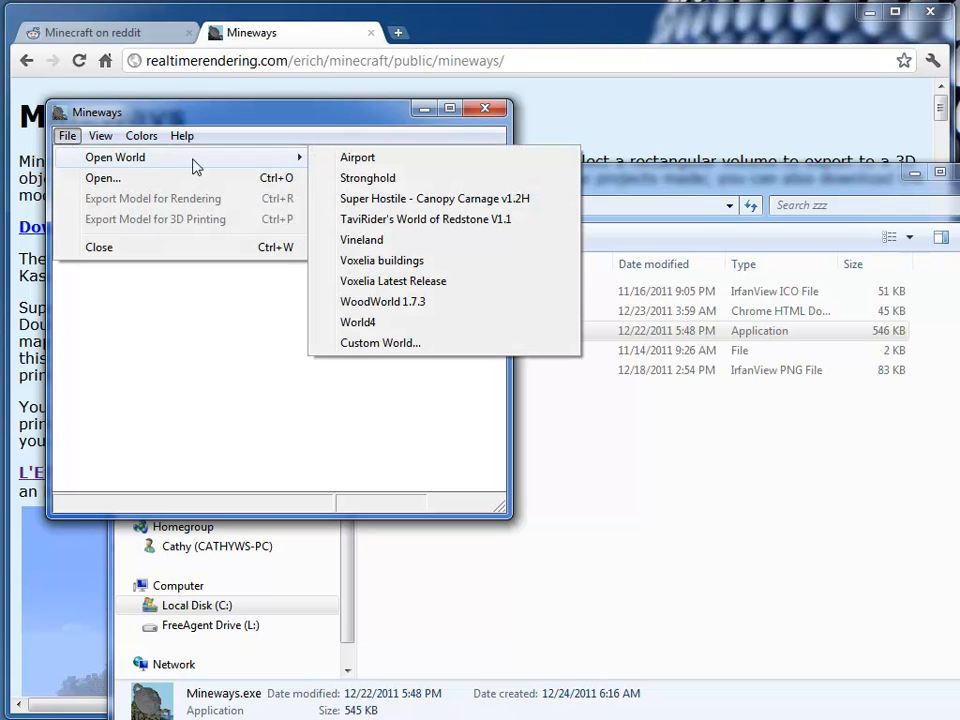
{"action": "mouse_move", "coordinate": [380, 260]}
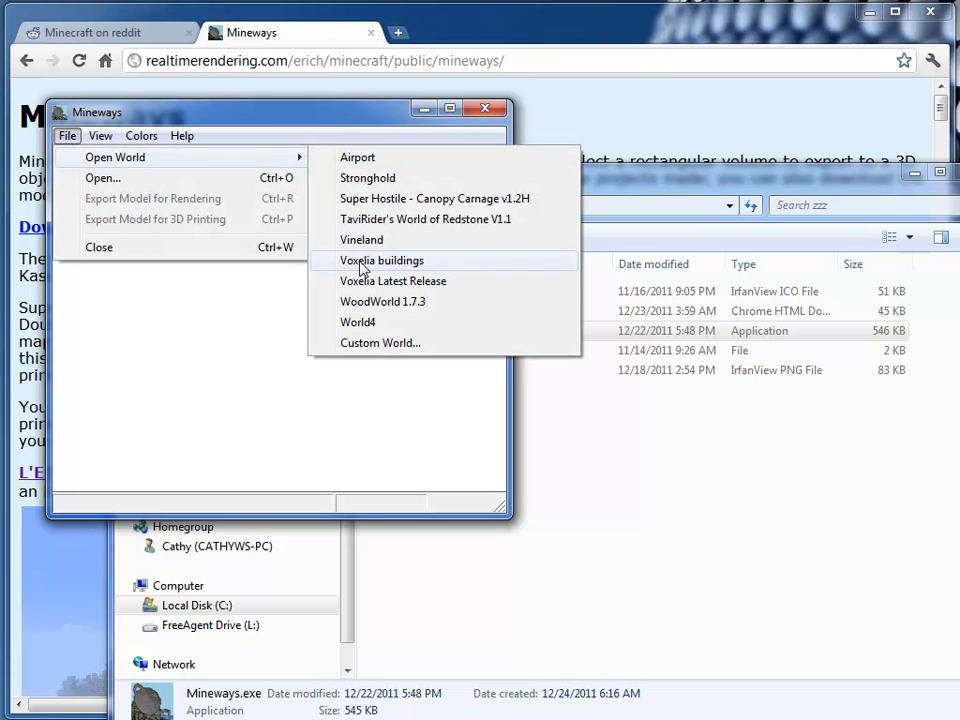
{"action": "left_click", "coordinate": [380, 260]}
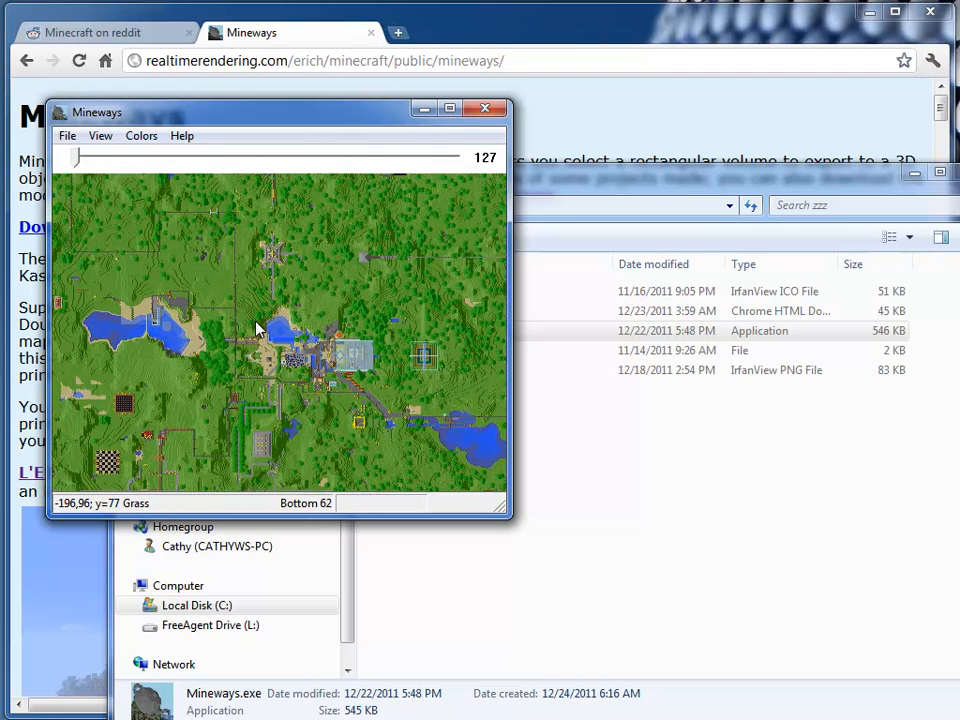
{"action": "scroll", "scroll_direction": "up", "scroll_amount": 3}
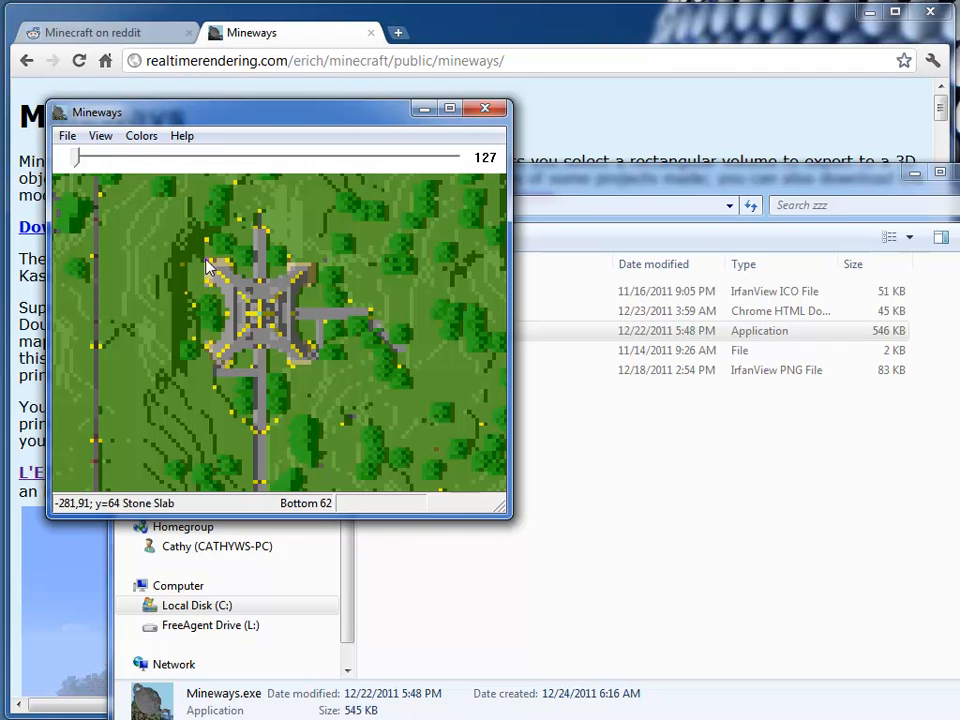
{"action": "left_click_drag", "start_coordinate": [204, 264], "coordinate": [324, 376]}
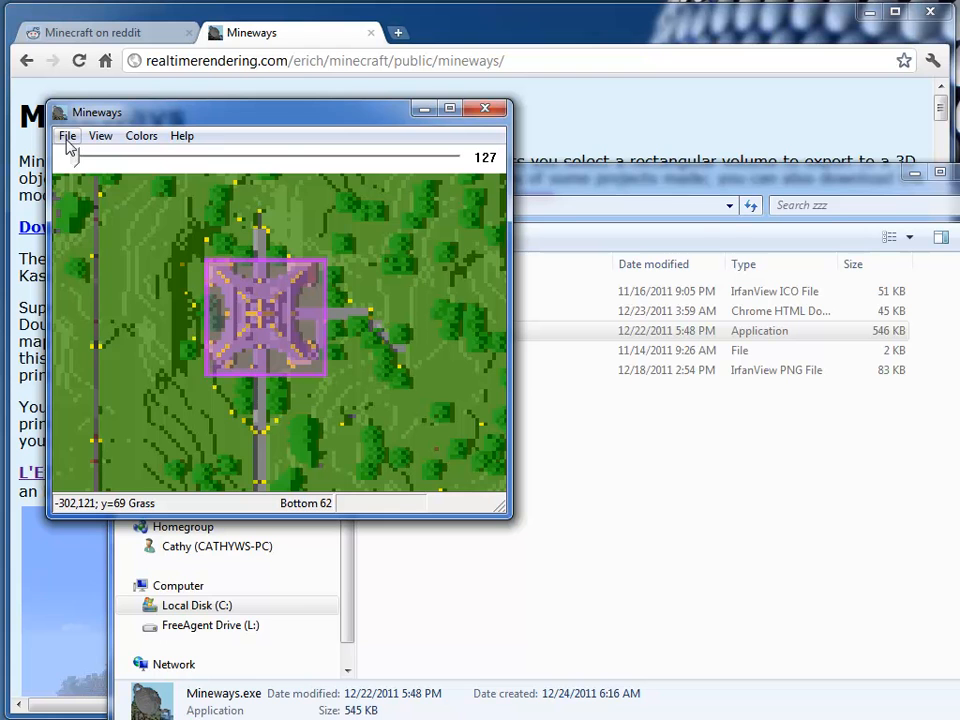
Export the selection for 3D printing as eiffel, accepting the default Colored Sandstone settings.
{"action": "left_click", "coordinate": [68, 136]}
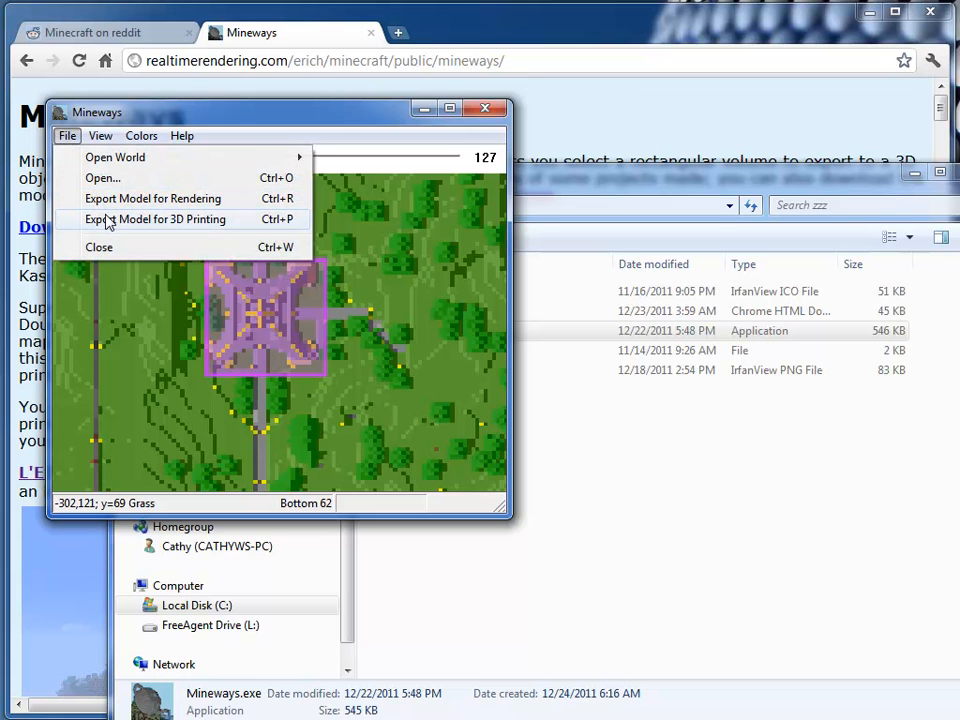
{"action": "left_click", "coordinate": [156, 218]}
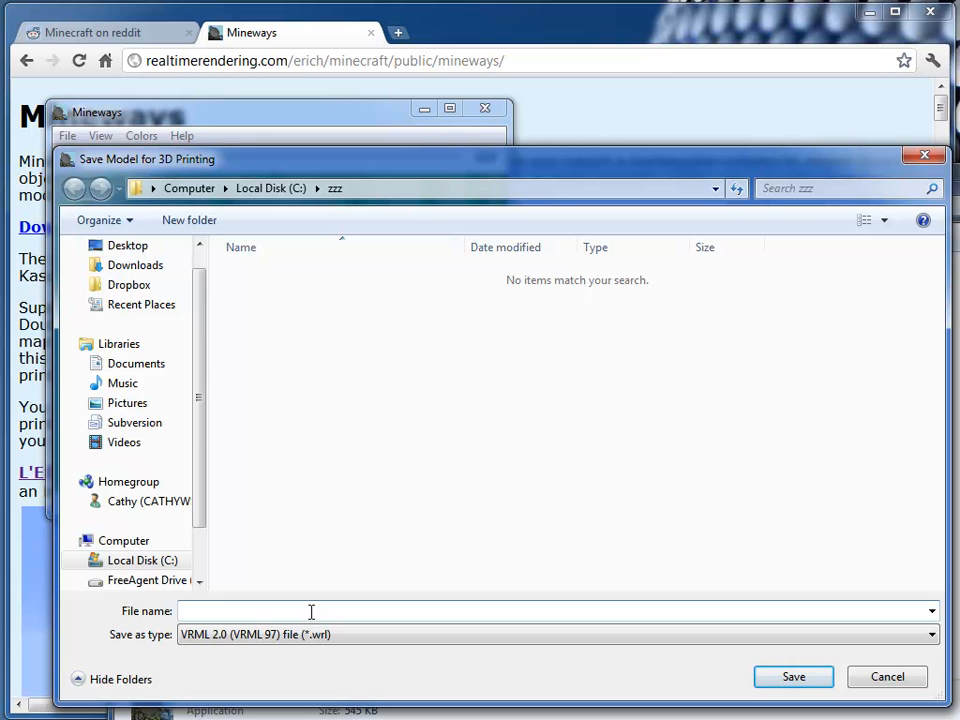
{"action": "type", "text": "eiffe"}
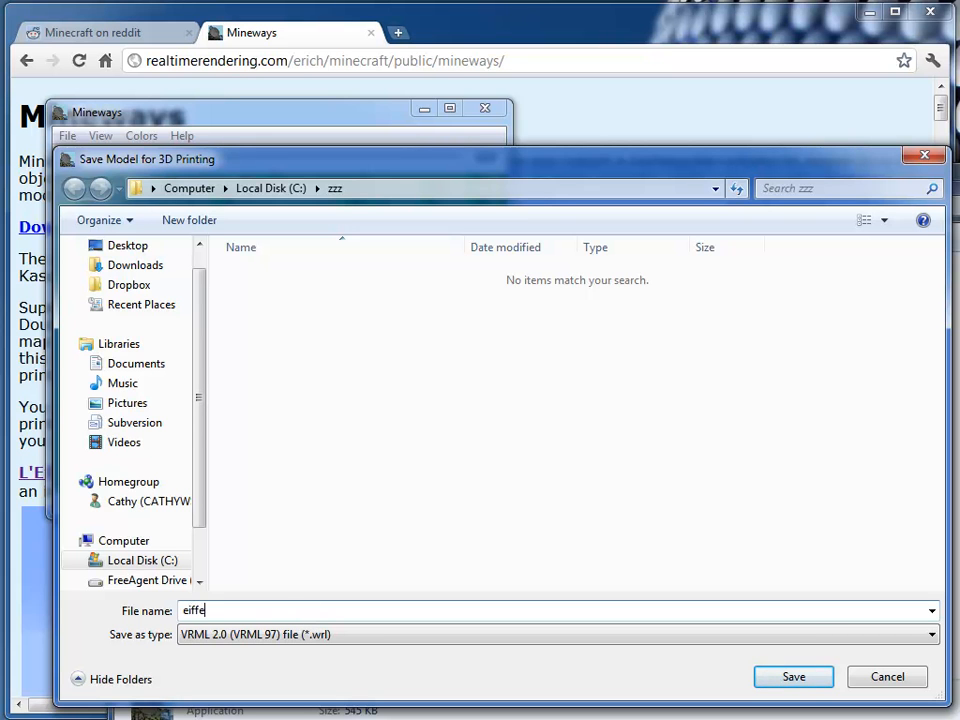
{"action": "left_click", "coordinate": [792, 676]}
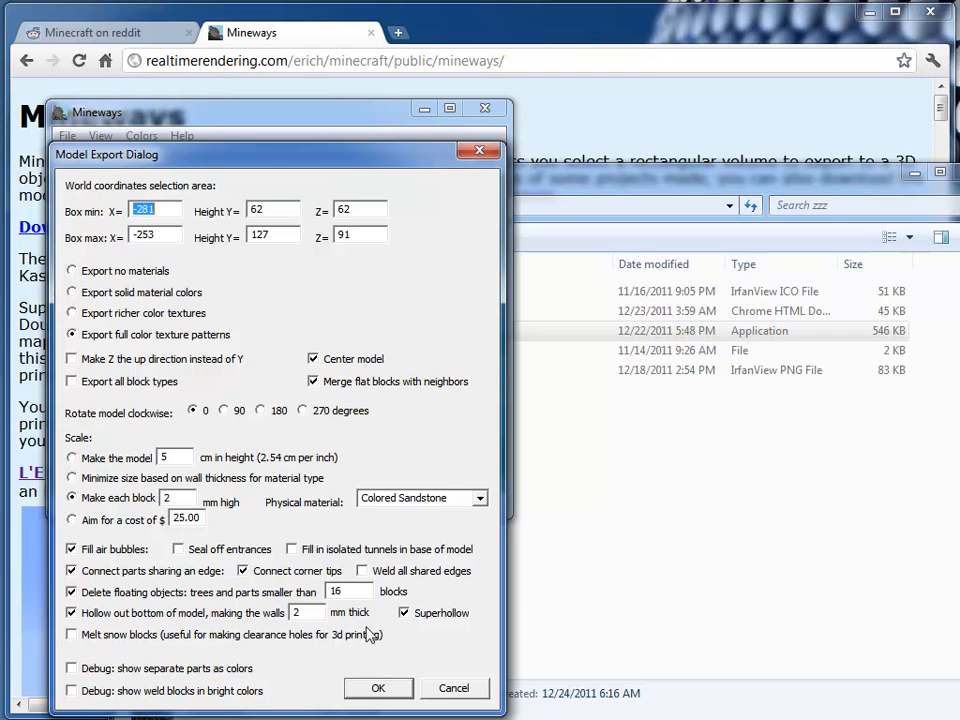
{"action": "left_click", "coordinate": [378, 688]}
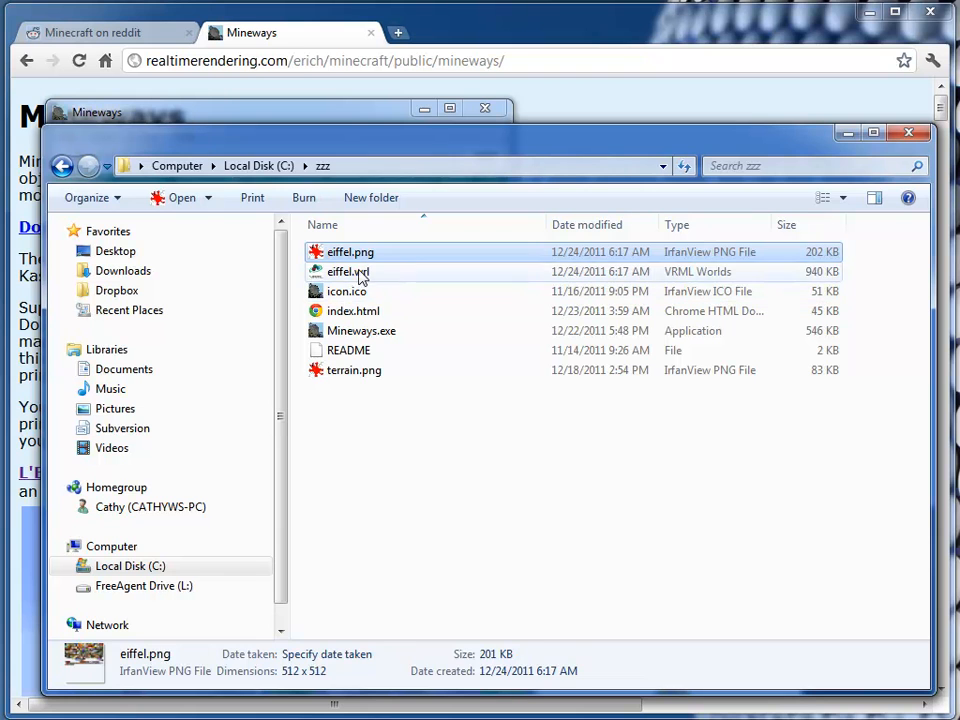
View eiffel.wrl in the 3D viewer, zooming in and out on the tower, then close it.
{"action": "left_click", "coordinate": [348, 272]}
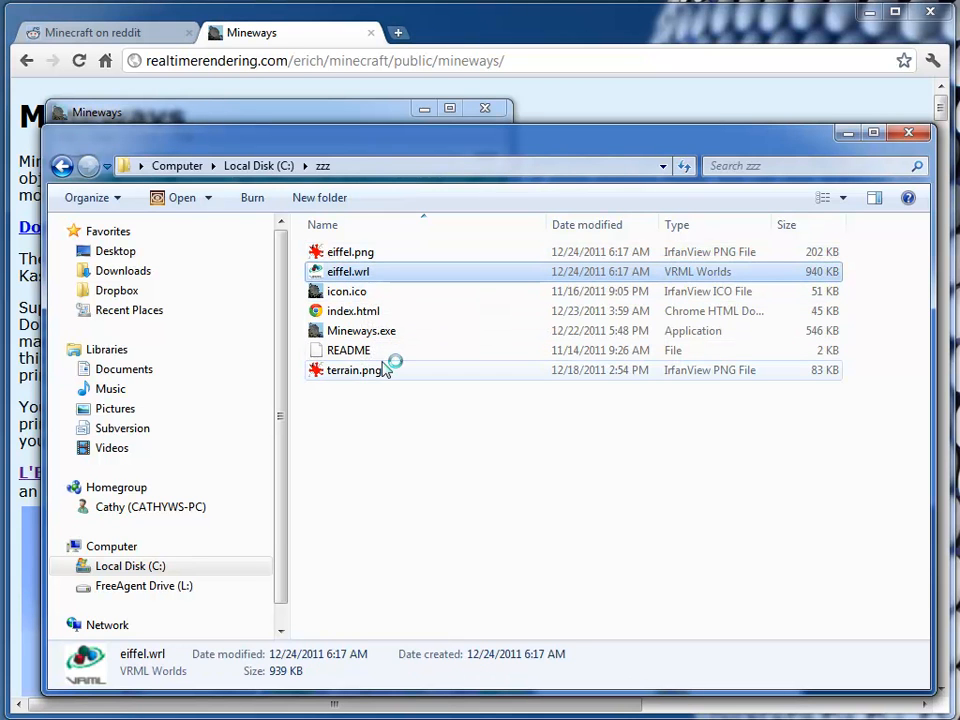
{"action": "double_click", "coordinate": [348, 272]}
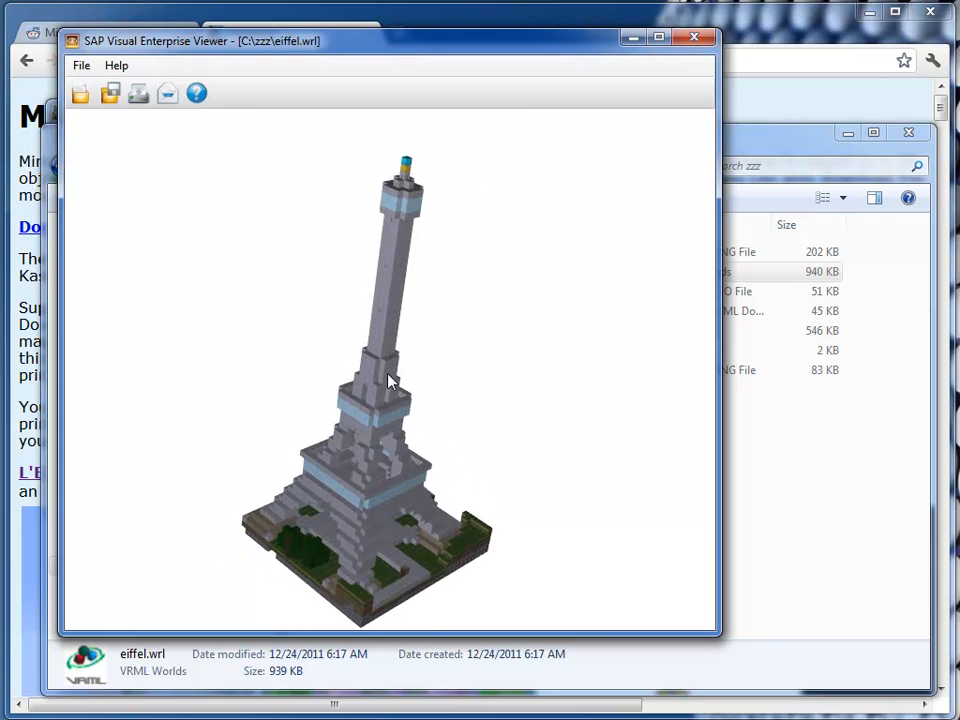
{"action": "left_click_drag", "start_coordinate": [390, 380], "coordinate": [370, 438]}
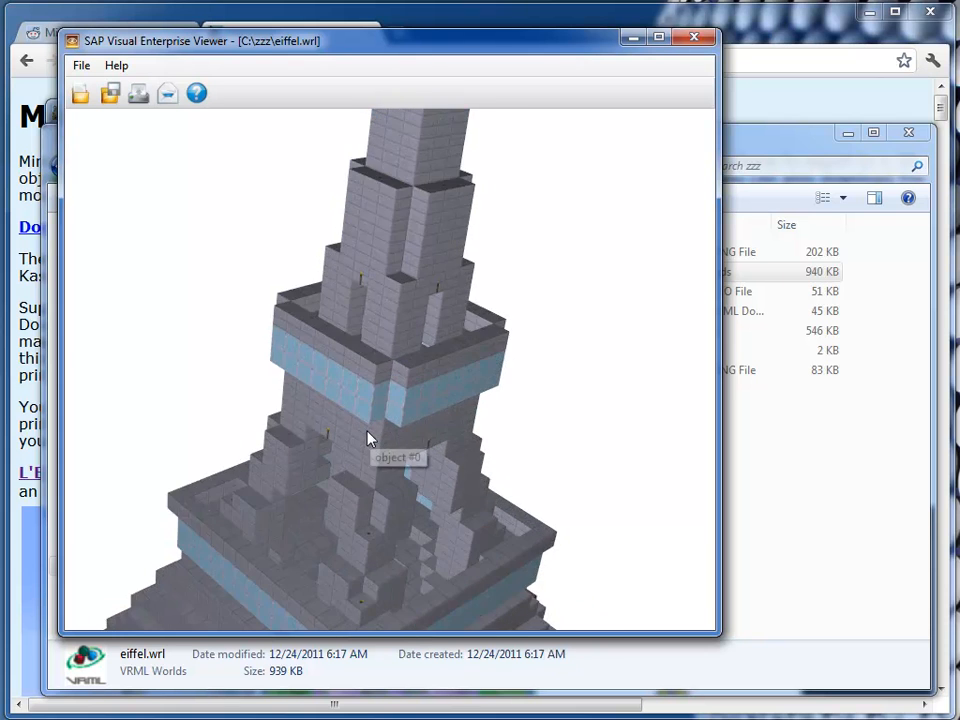
{"action": "left_click_drag", "start_coordinate": [370, 440], "coordinate": [342, 430]}
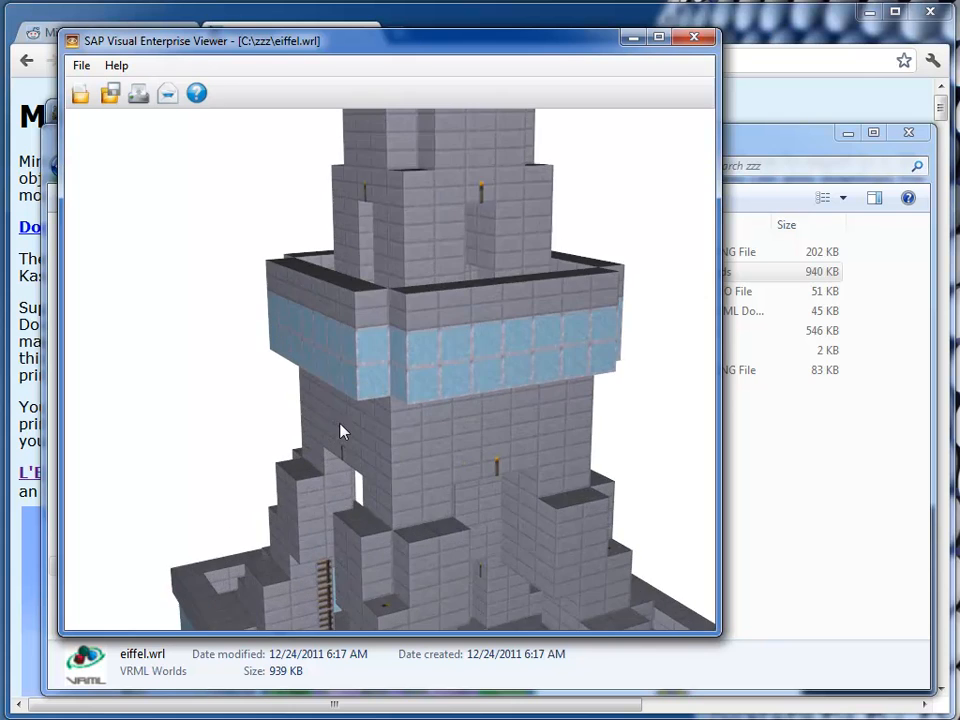
{"action": "left_click_drag", "start_coordinate": [340, 430], "coordinate": [344, 410]}
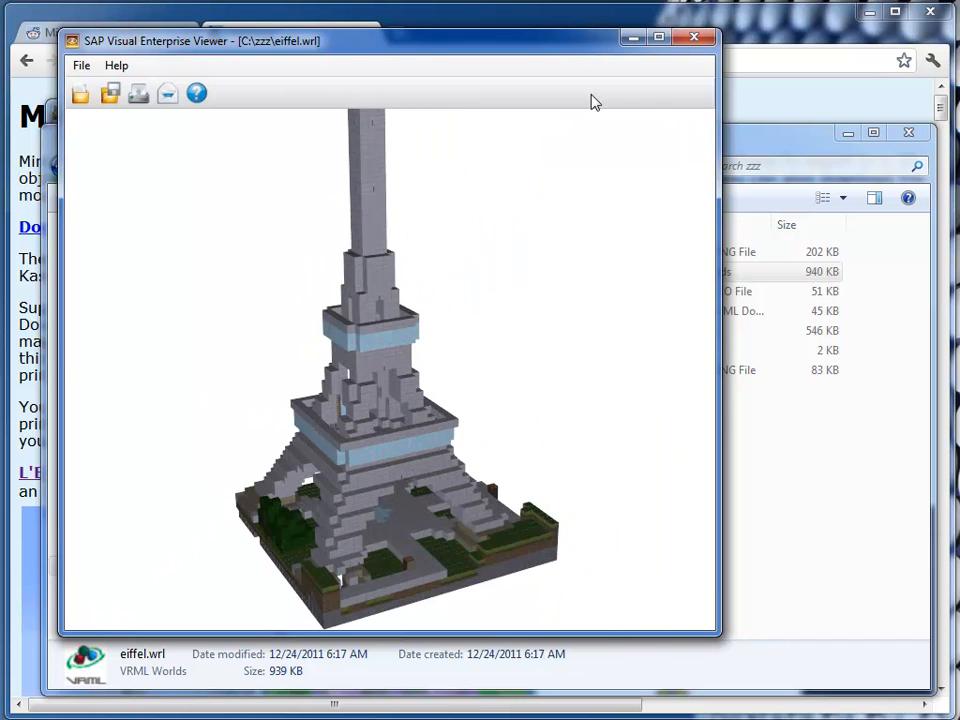
{"action": "left_click", "coordinate": [694, 38]}
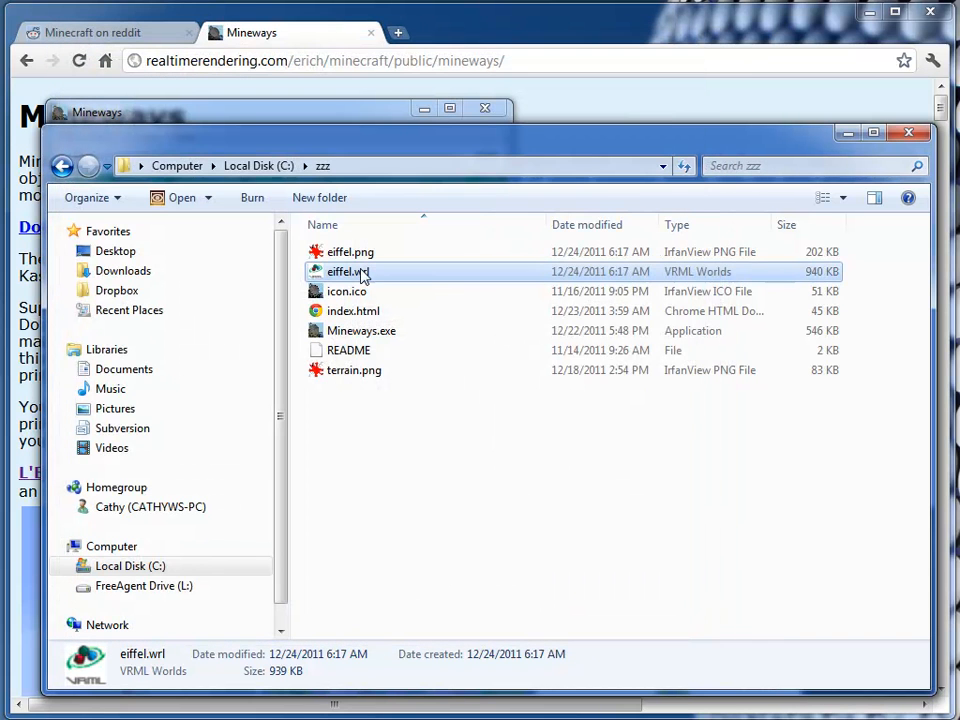
Add eiffel.png and eiffel.wrl to a ZIP archive named eiffel and return to the browser.
{"action": "right_click", "coordinate": [350, 252]}
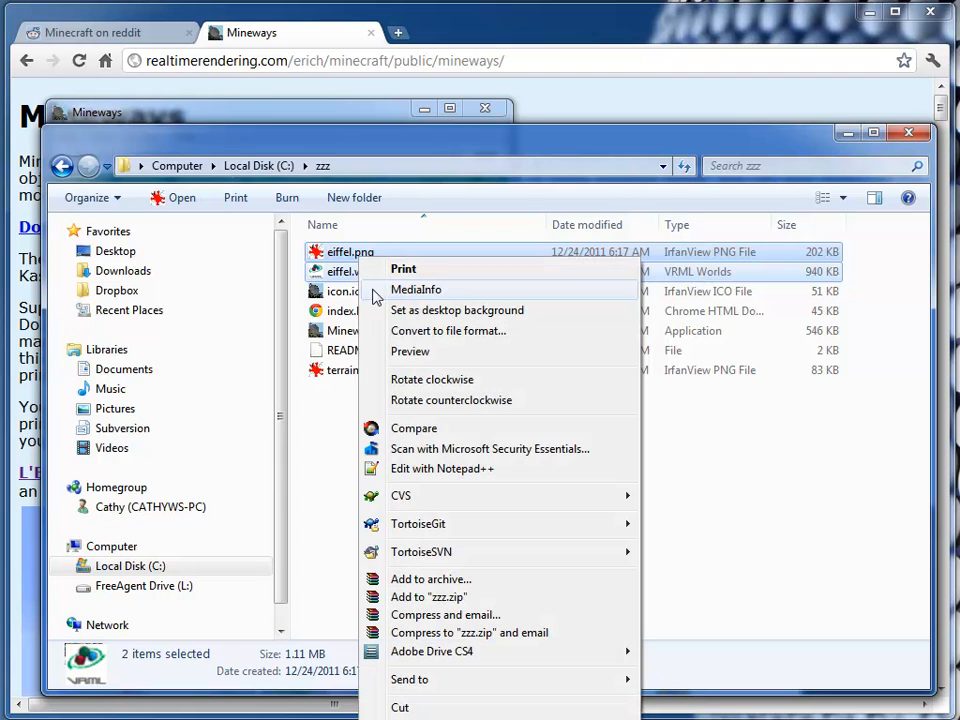
{"action": "mouse_move", "coordinate": [428, 552]}
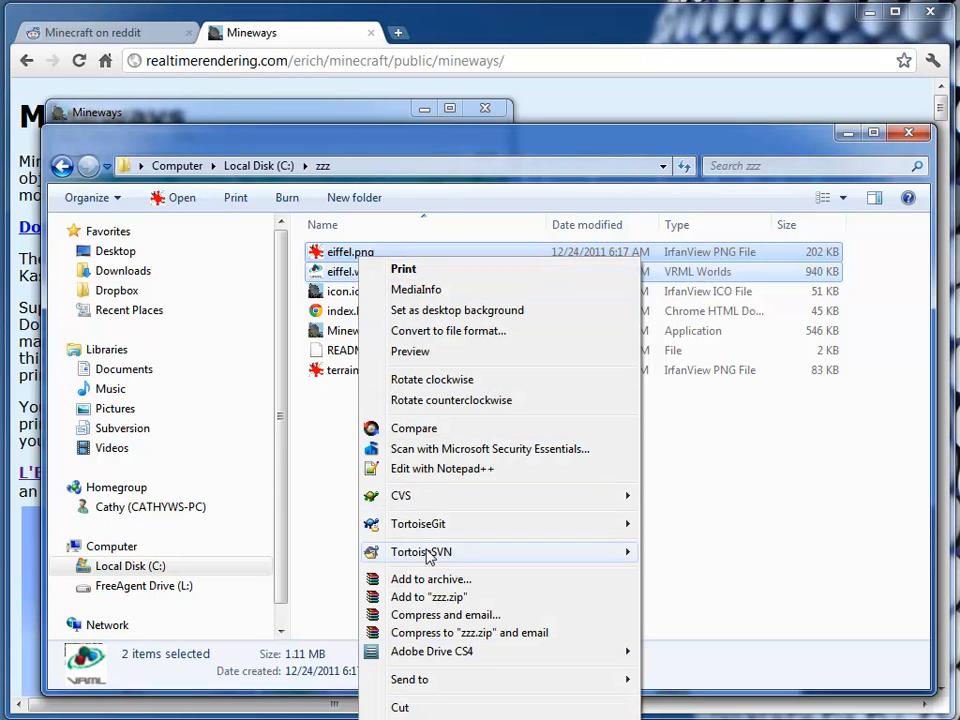
{"action": "left_click", "coordinate": [430, 580]}
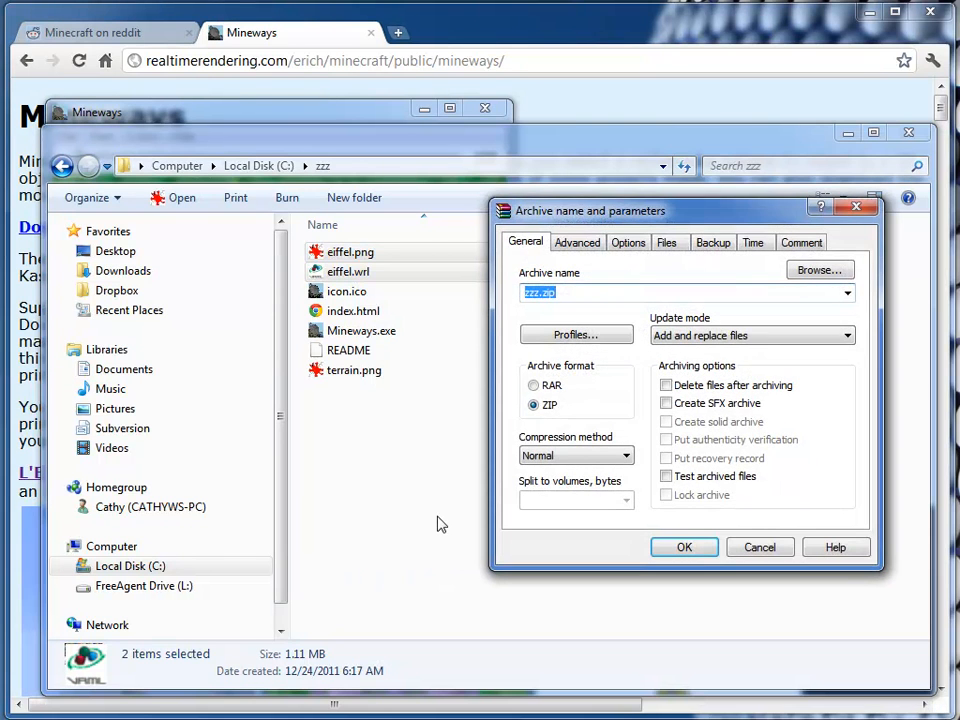
{"action": "type", "text": "eiffel"}
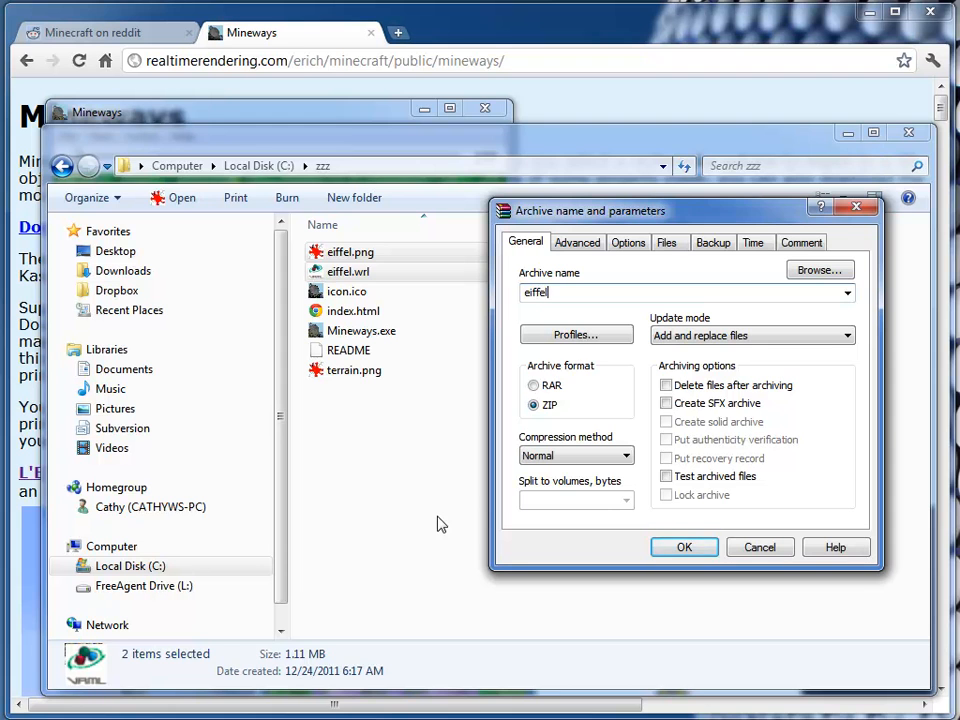
{"action": "left_click", "coordinate": [684, 548]}
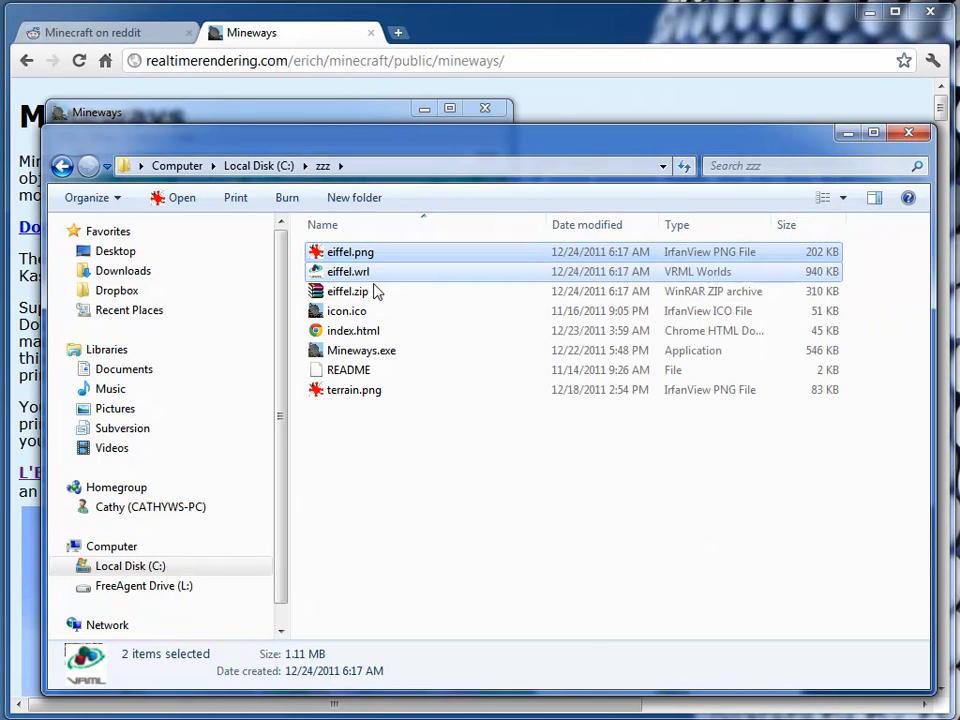
{"action": "left_click", "coordinate": [396, 32]}
{"action": "type", "text": "www.shapeways.com"}
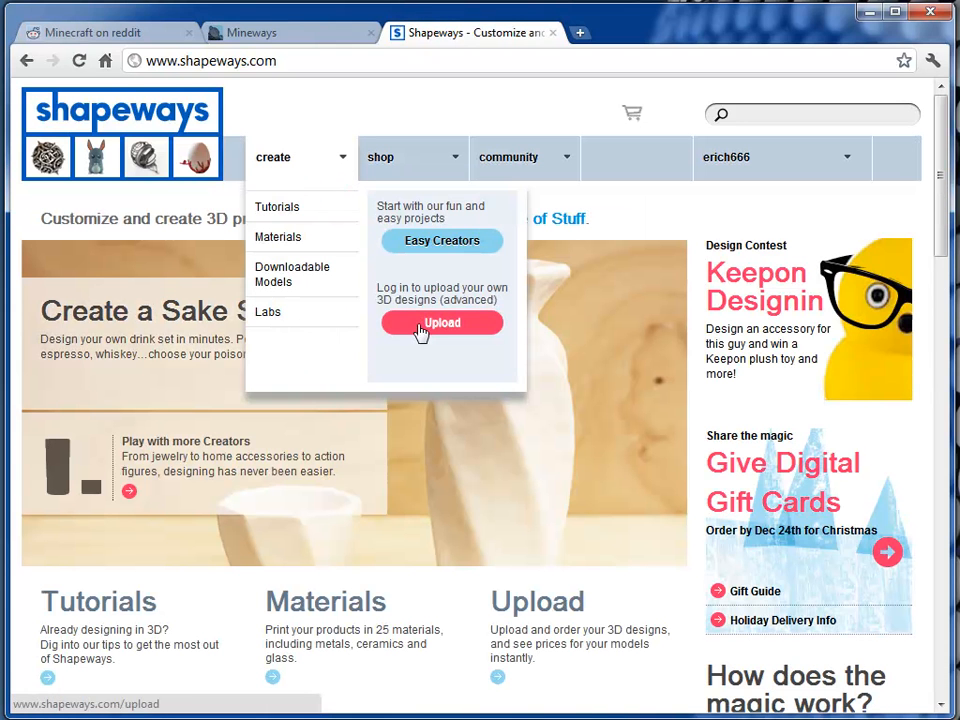
On the Shapeways upload page, choose eiffel.zip and submit it as a new model.
{"action": "left_click", "coordinate": [440, 322]}
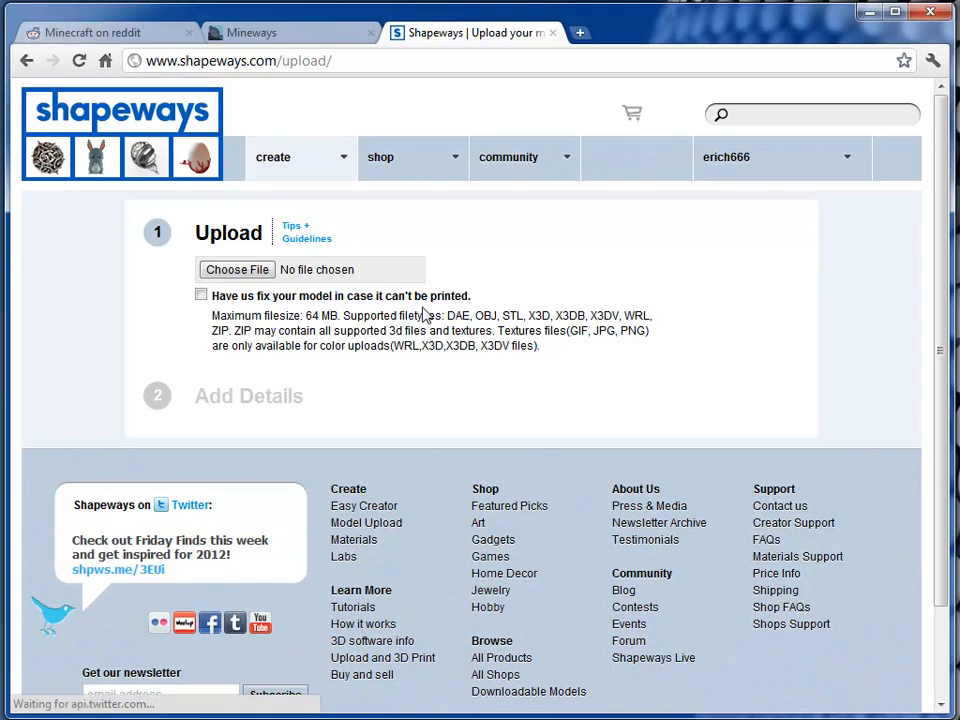
{"action": "left_click", "coordinate": [236, 268]}
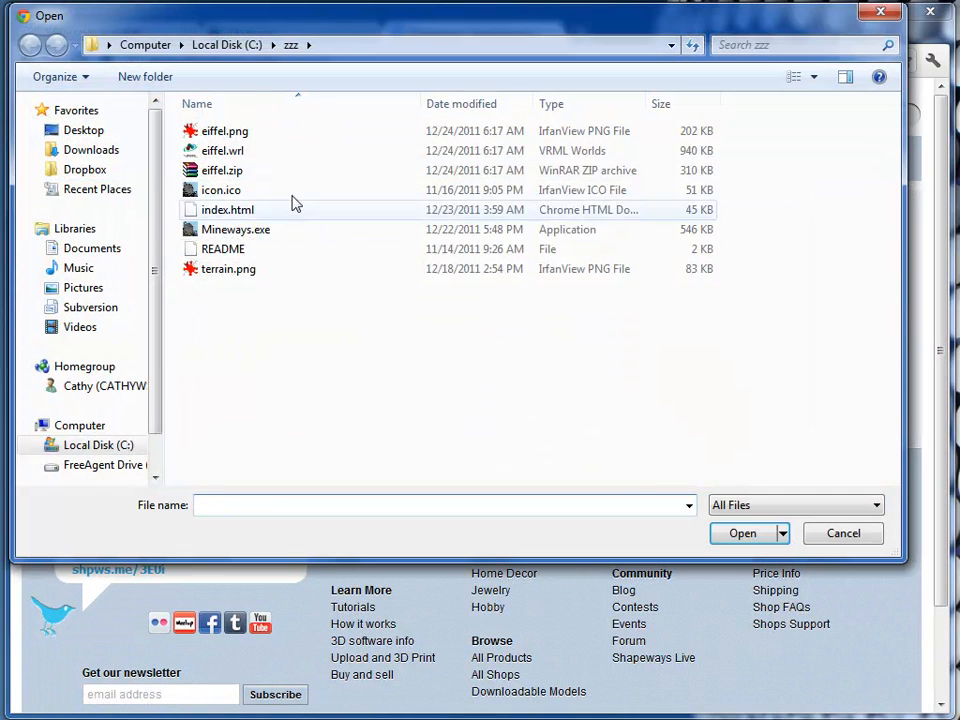
{"action": "left_click", "coordinate": [220, 170]}
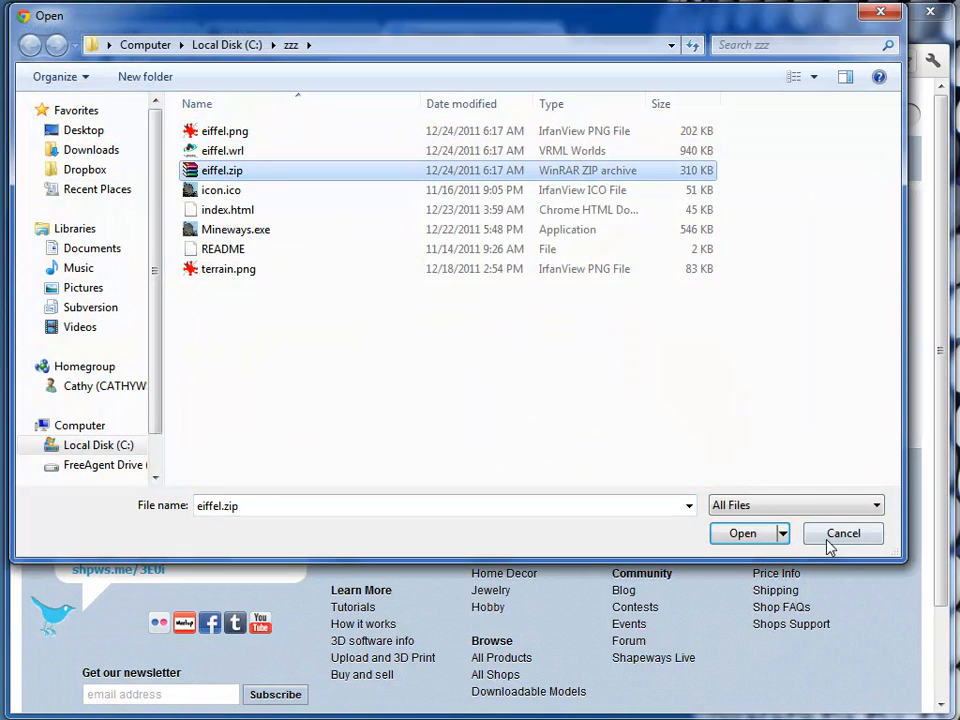
{"action": "left_click", "coordinate": [742, 532]}
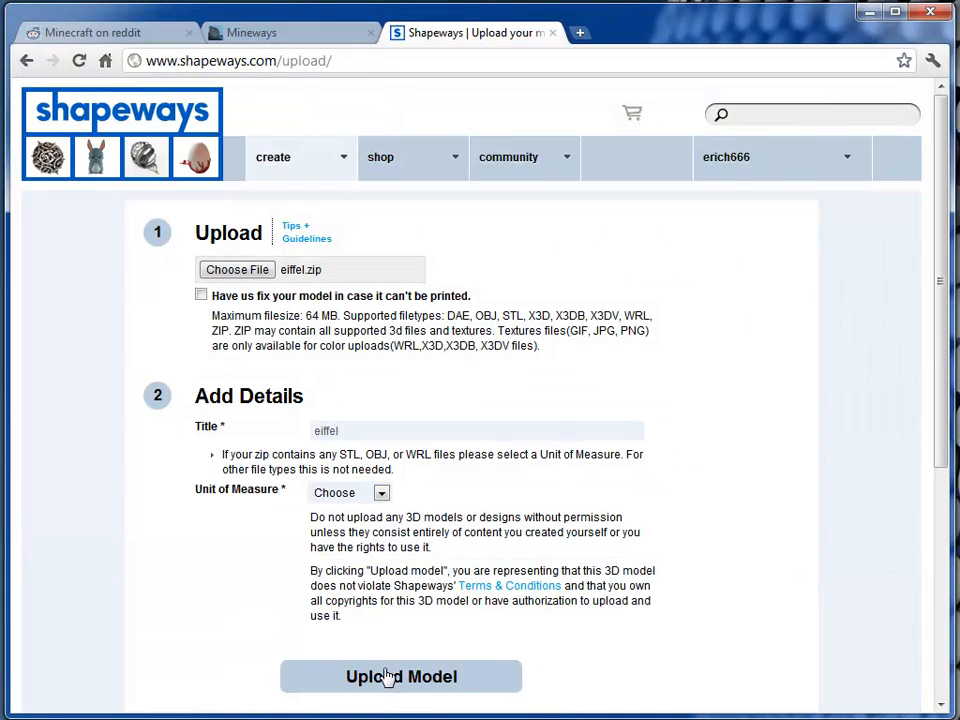
{"action": "left_click", "coordinate": [400, 676]}
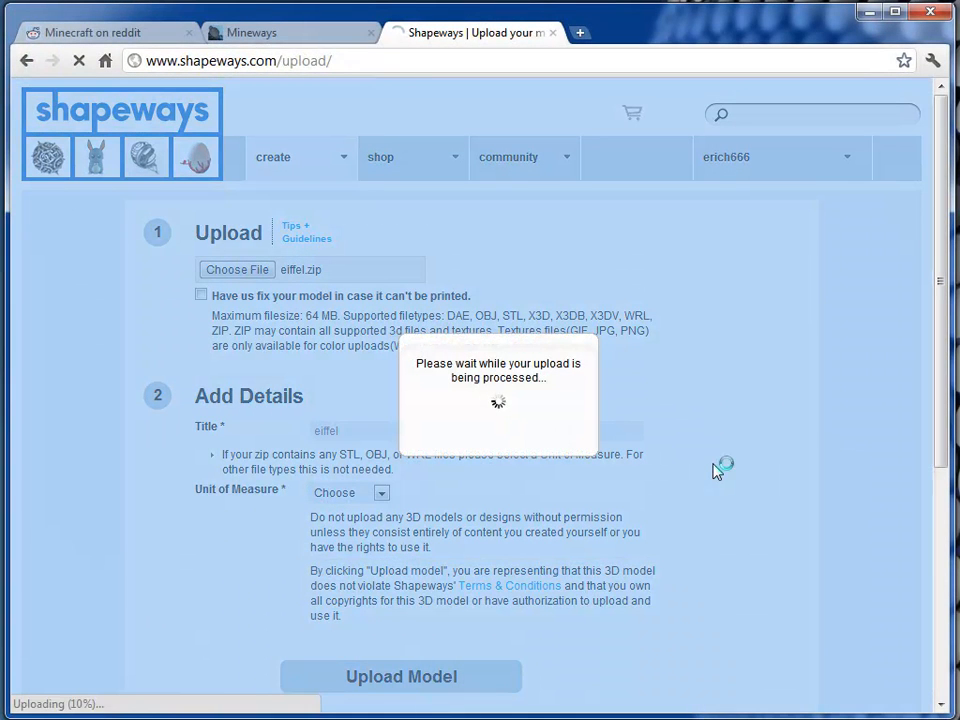
{"action": "mouse_move", "coordinate": [656, 540]}
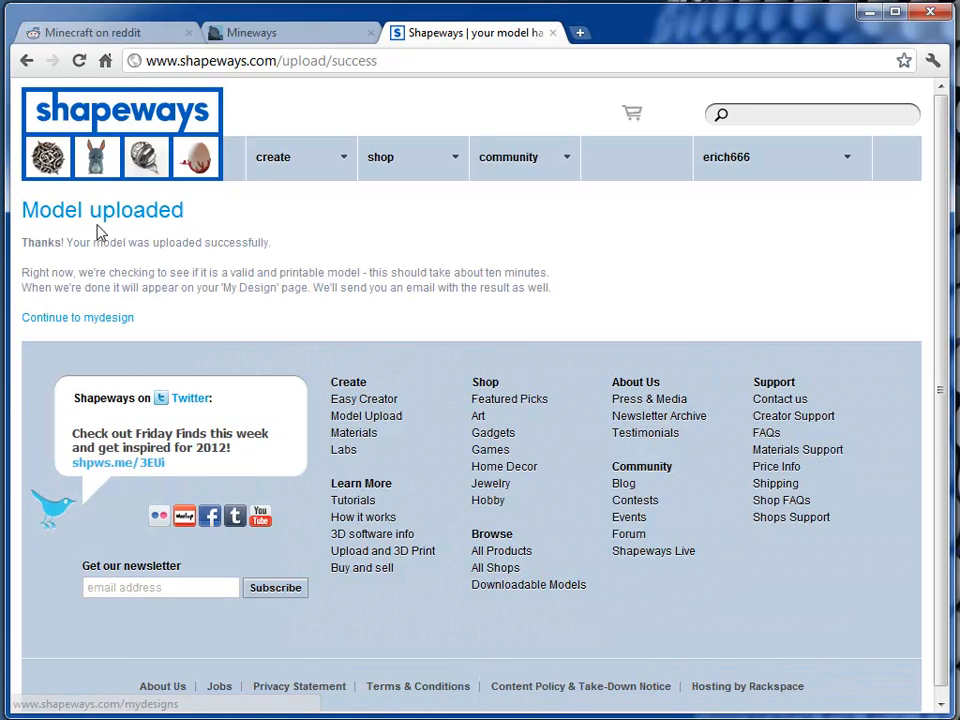
{"action": "mouse_move", "coordinate": [292, 282]}
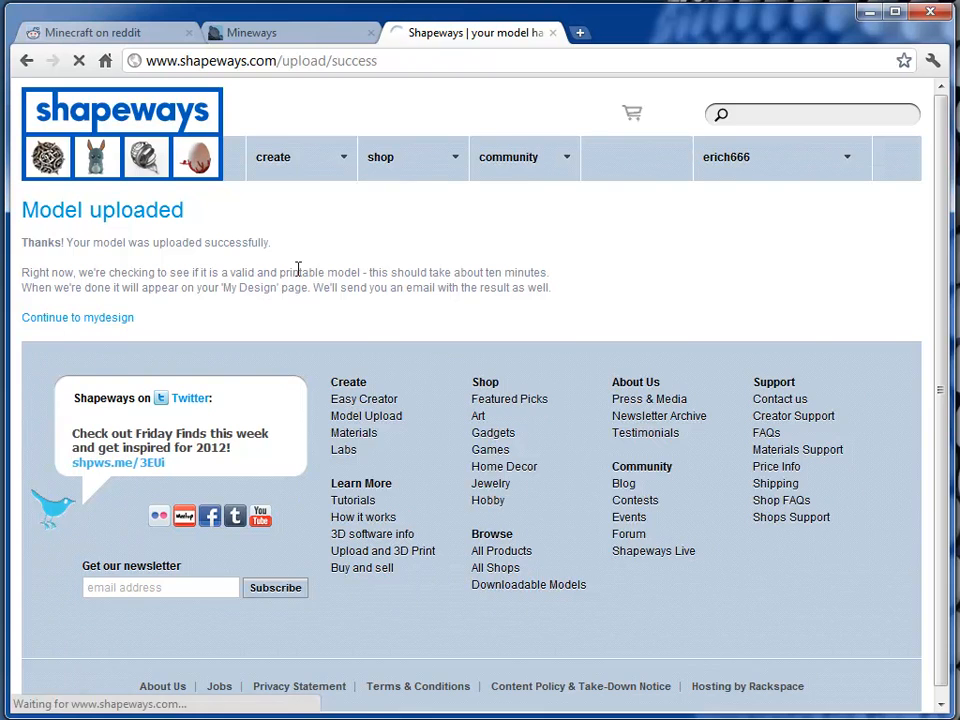
Continue from the upload confirmation to the My Models page.
{"action": "left_click", "coordinate": [76, 316]}
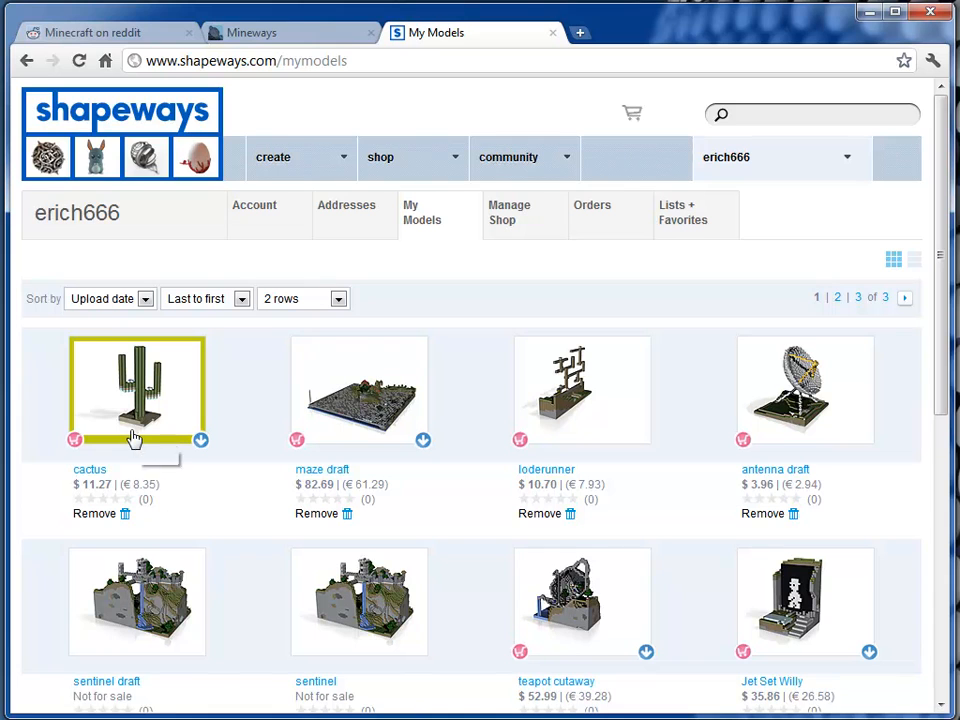
{"action": "mouse_move", "coordinate": [136, 438]}
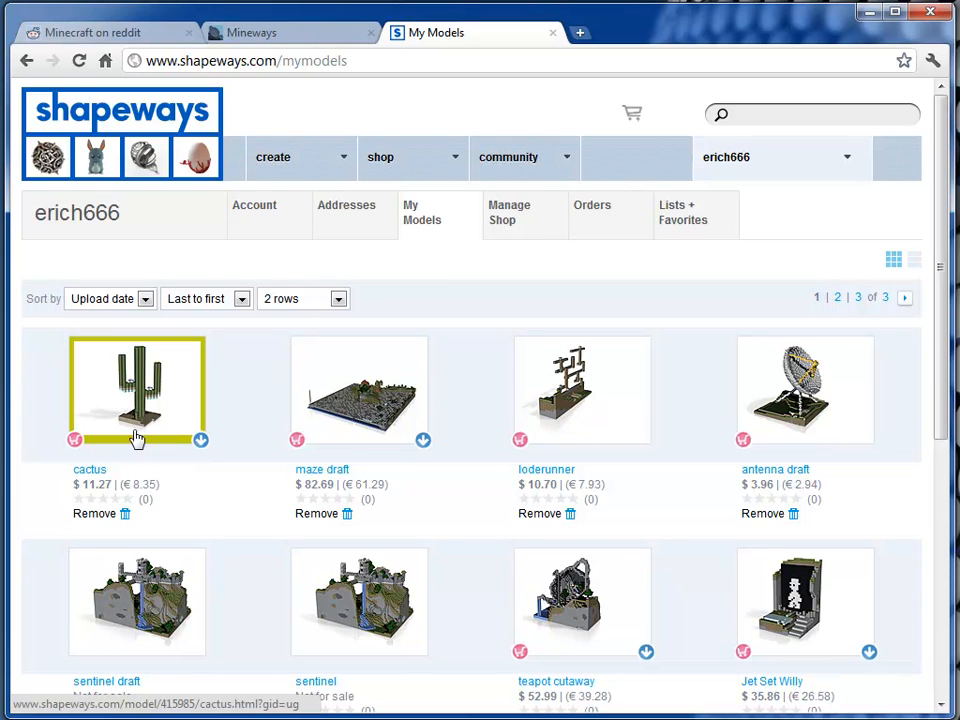
{"action": "mouse_move", "coordinate": [192, 432]}
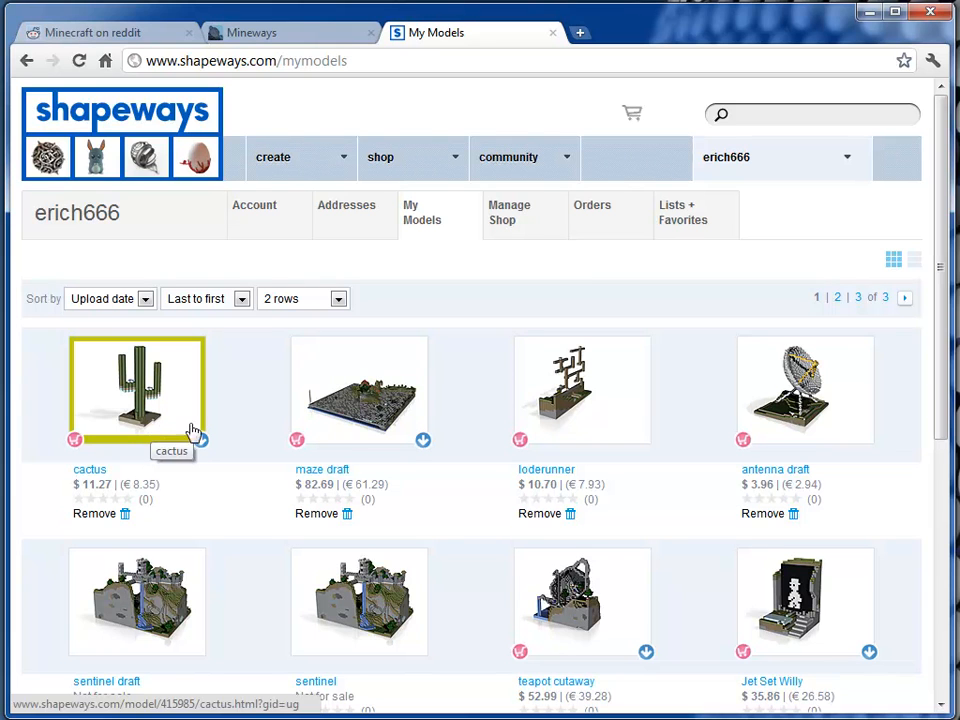
{"action": "mouse_move", "coordinate": [850, 528]}
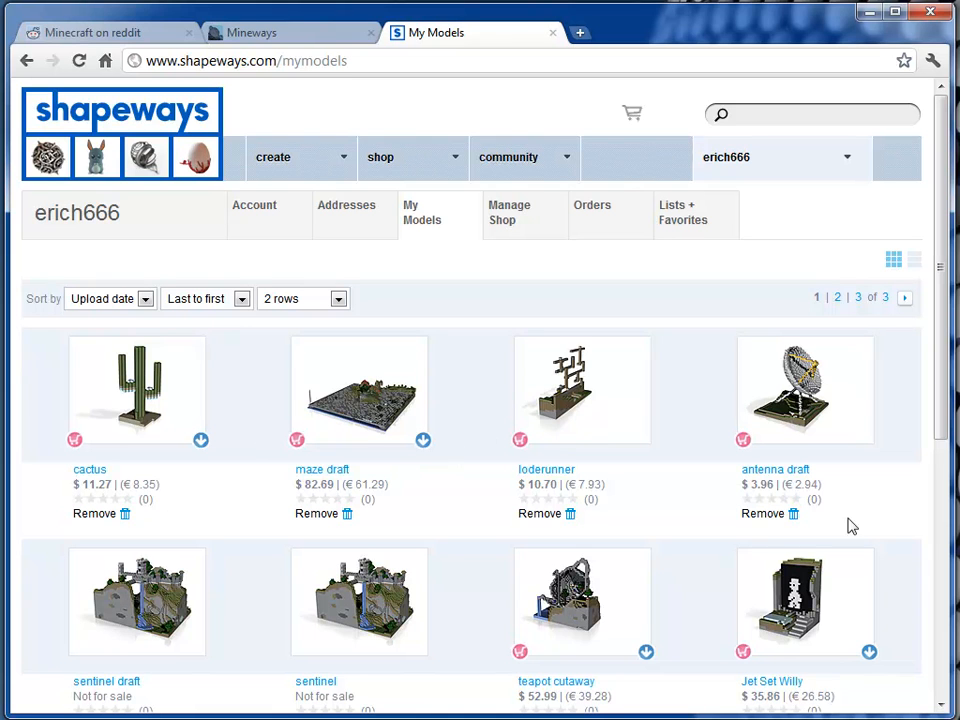
{"action": "mouse_move", "coordinate": [136, 600]}
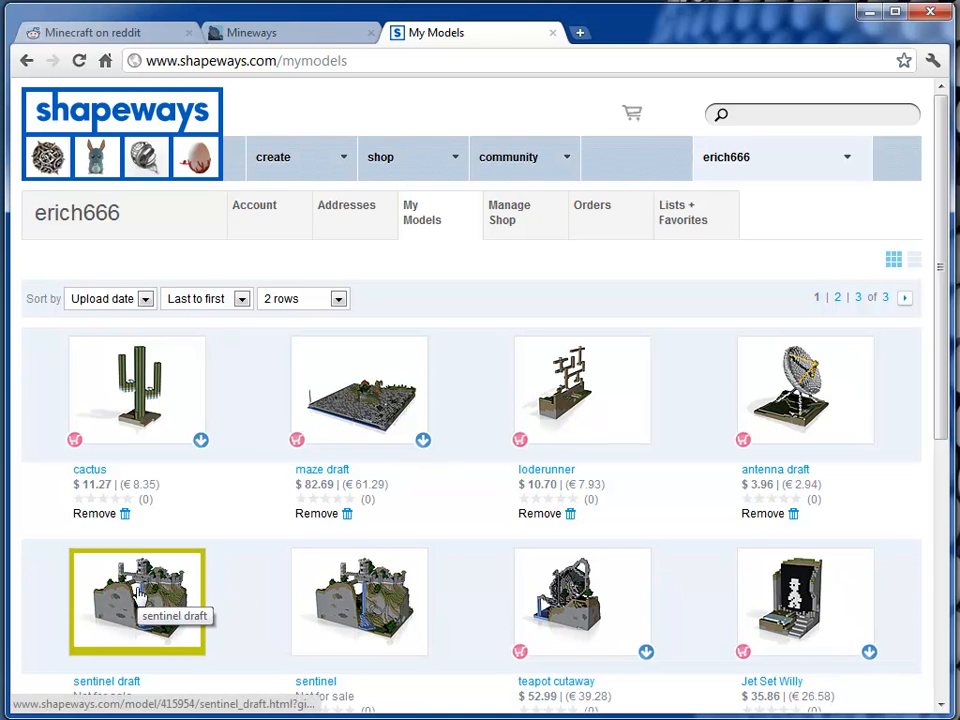
{"action": "mouse_move", "coordinate": [480, 288]}
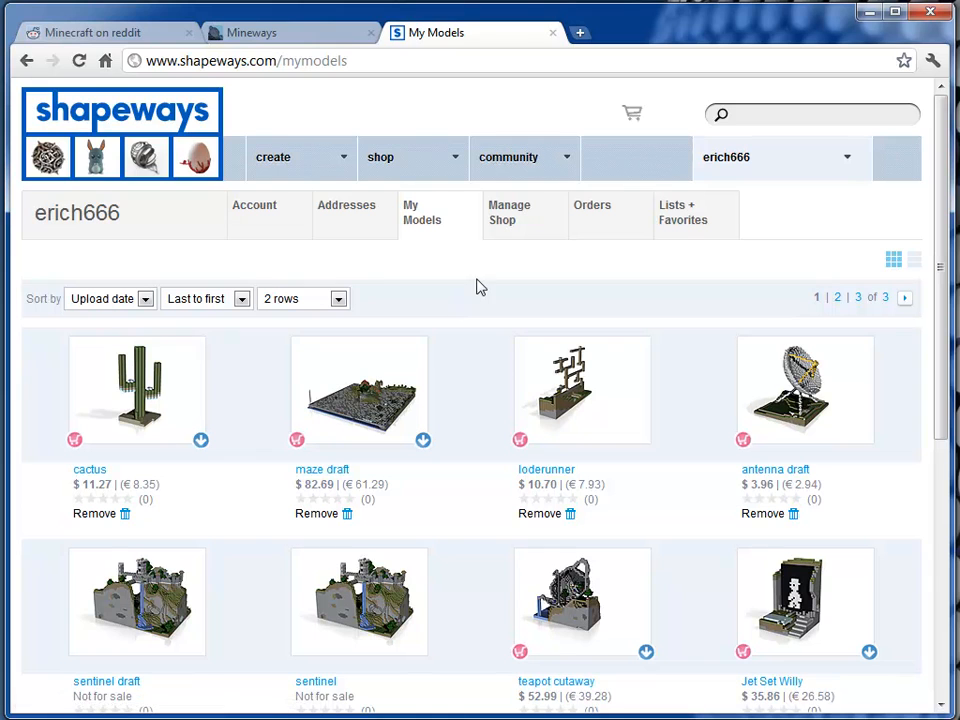
{"action": "mouse_move", "coordinate": [330, 288]}
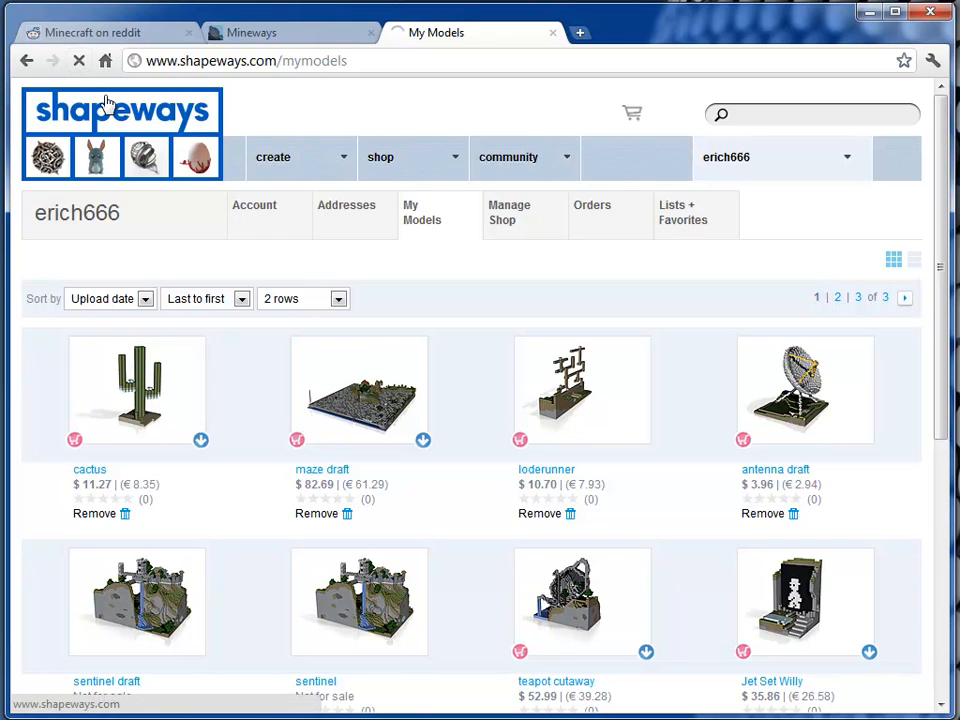
Refresh My Models and go to the newly uploaded eiffel model's page.
{"action": "left_click", "coordinate": [80, 60]}
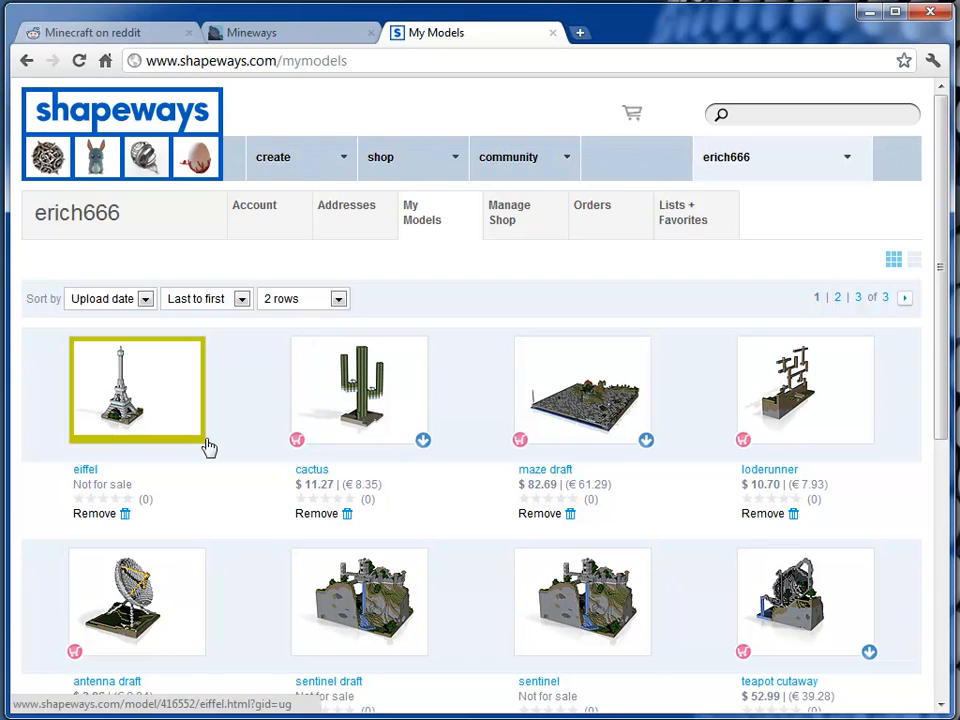
{"action": "left_click", "coordinate": [136, 388]}
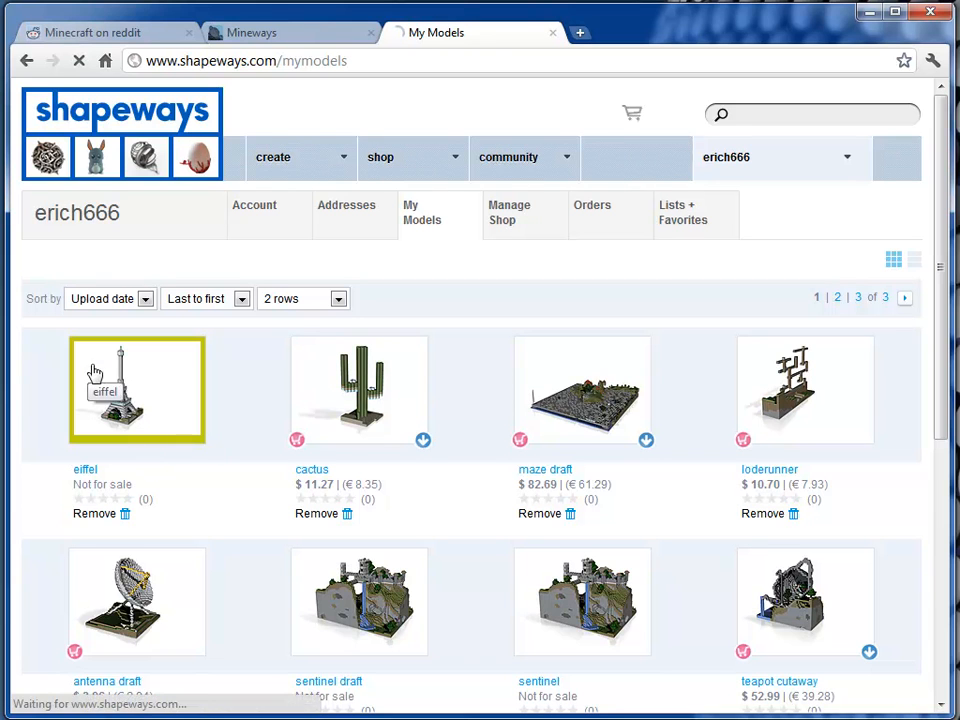
{"action": "left_click", "coordinate": [136, 390]}
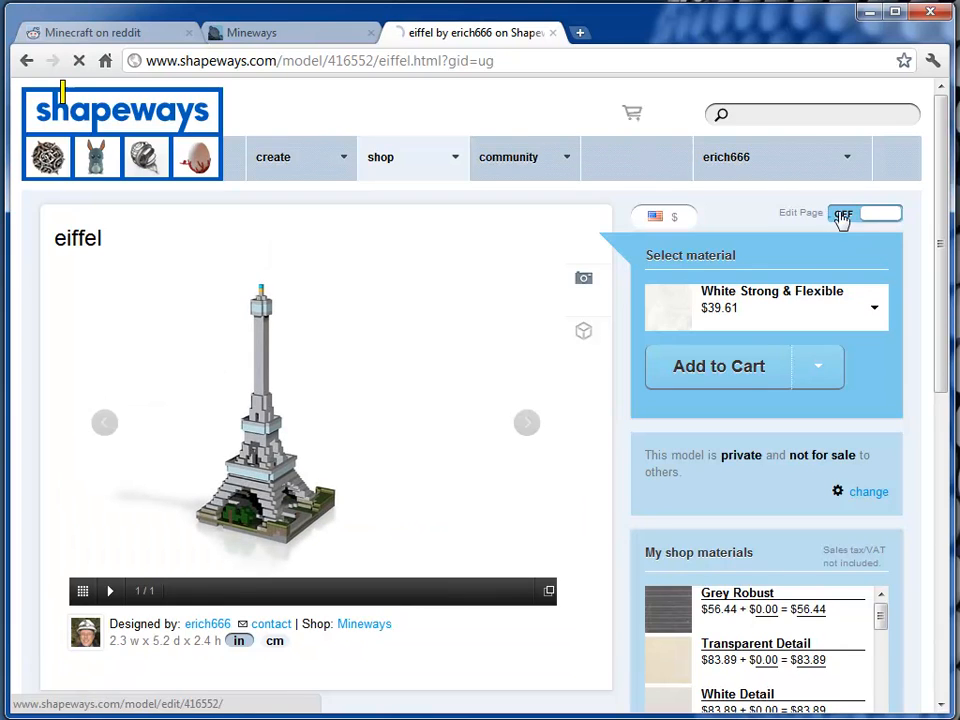
In edit mode, allow downloads, set eiffel to public and offered for sale, and update.
{"action": "left_click", "coordinate": [864, 212]}
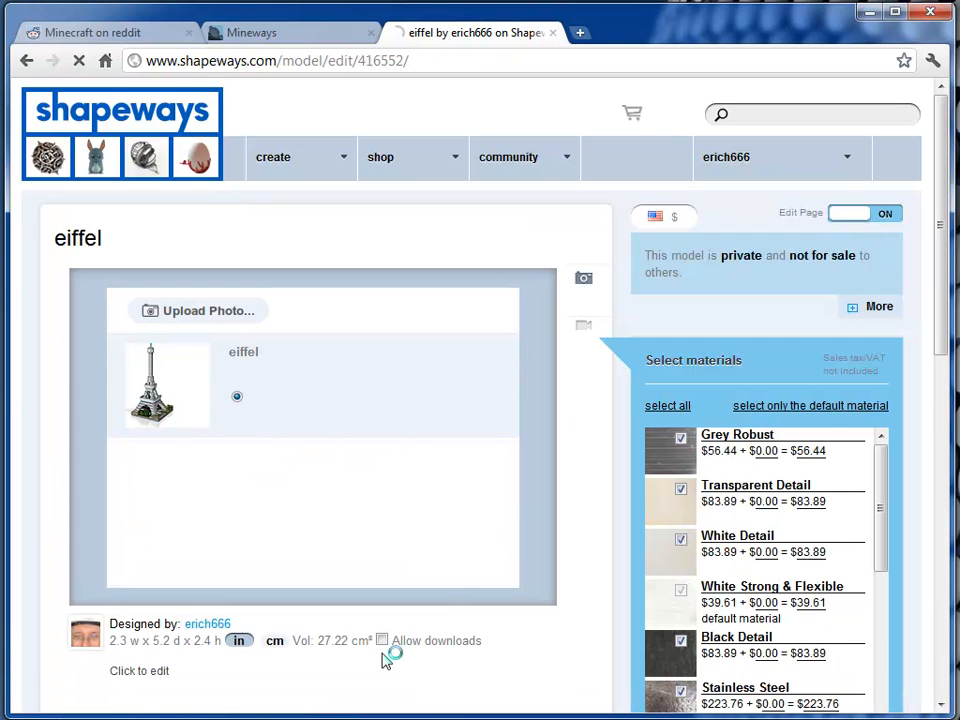
{"action": "left_click", "coordinate": [382, 640]}
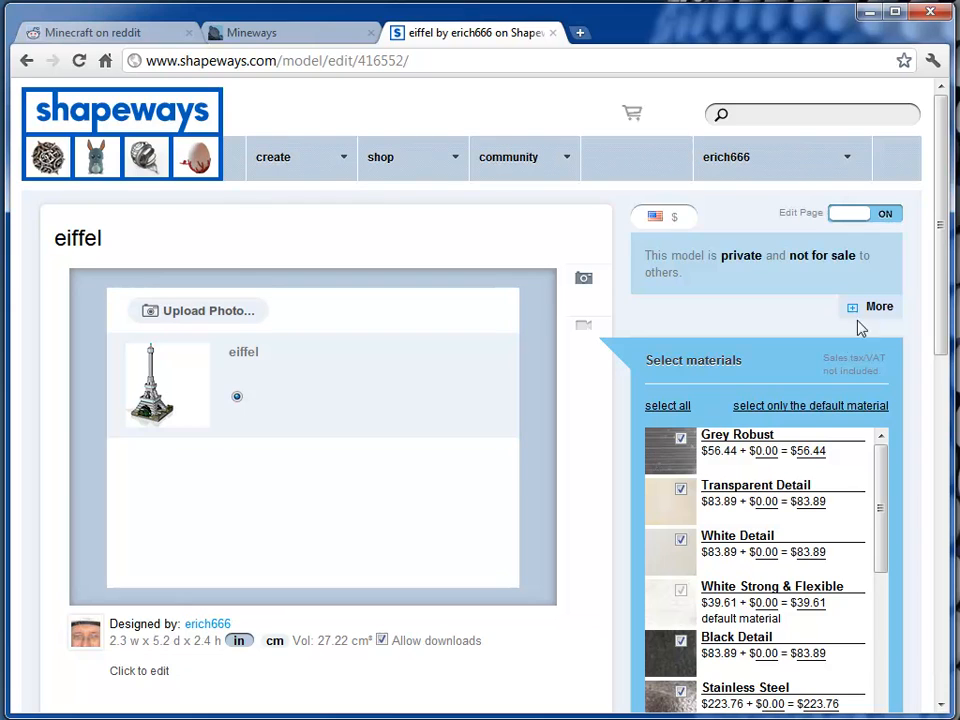
{"action": "left_click", "coordinate": [878, 306]}
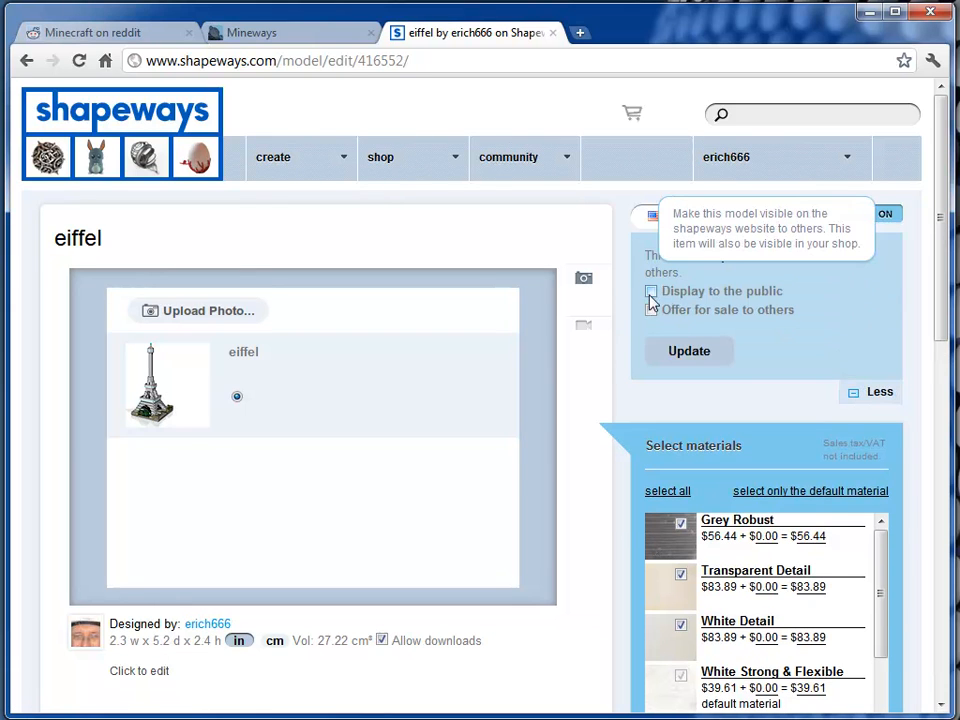
{"action": "left_click", "coordinate": [652, 292]}
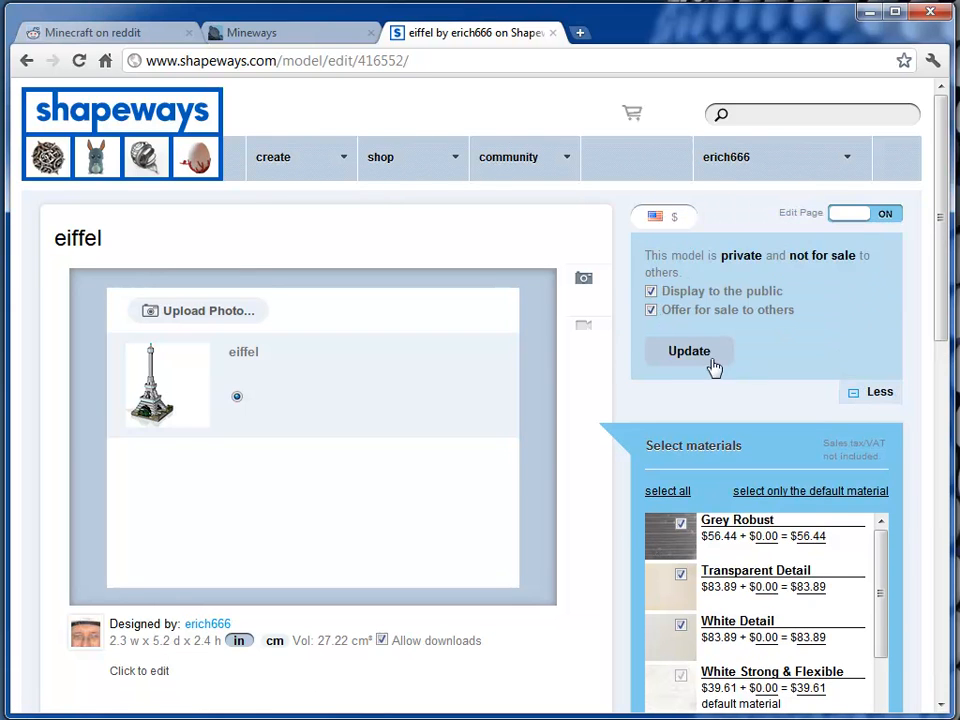
{"action": "left_click", "coordinate": [688, 352]}
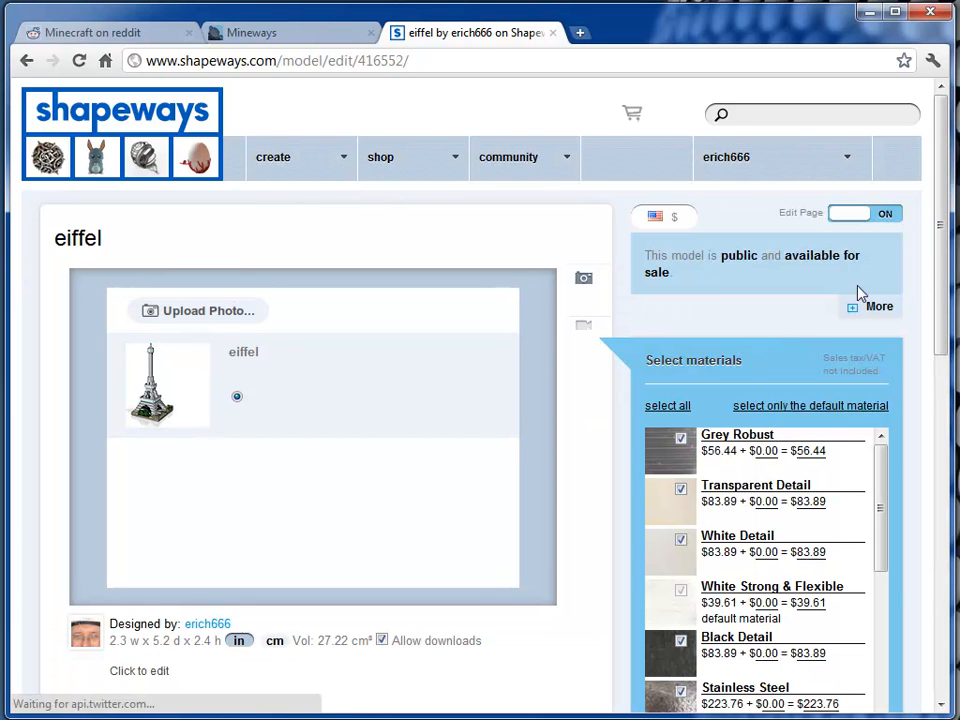
{"action": "mouse_move", "coordinate": [884, 224]}
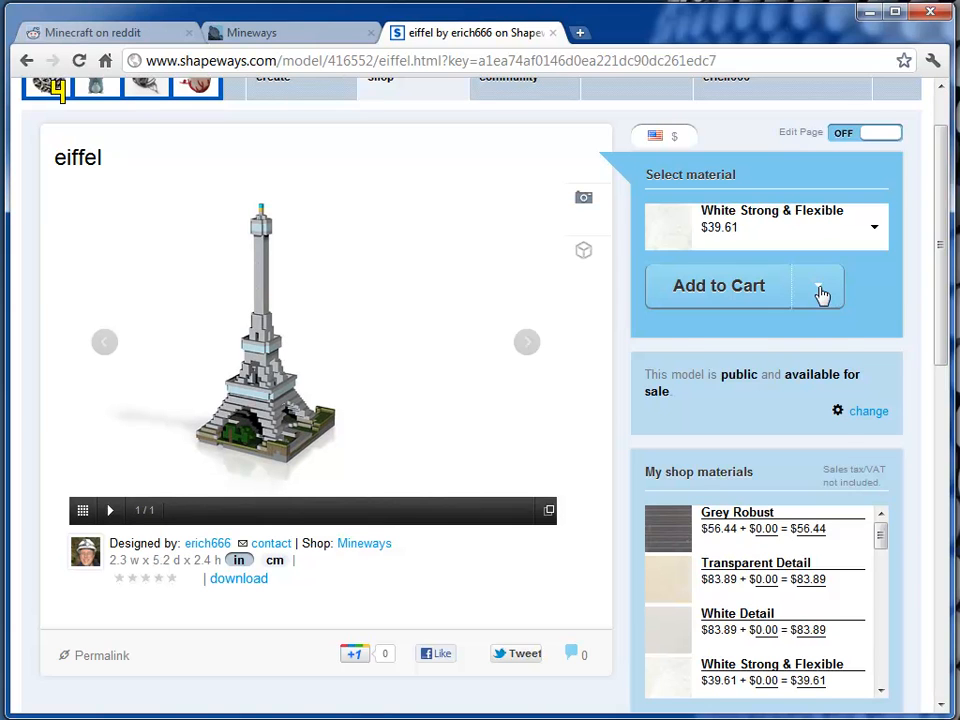
Pick Full Color Sandstone ($23.42) from the material list, then return to the Mineways page.
{"action": "left_click", "coordinate": [818, 284]}
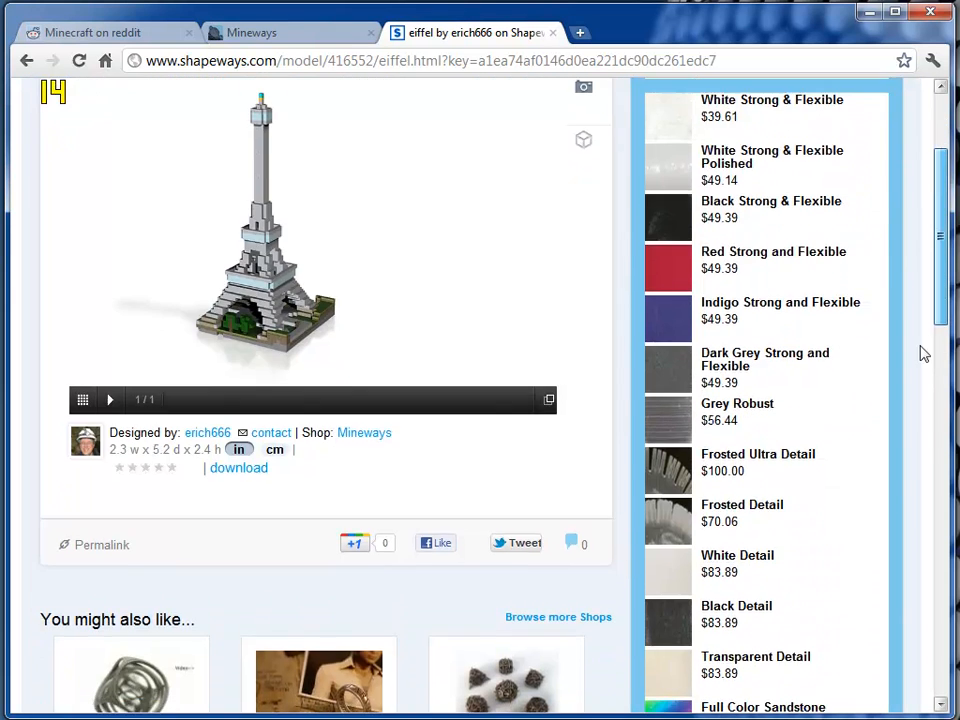
{"action": "scroll", "scroll_direction": "down", "scroll_amount": 3}
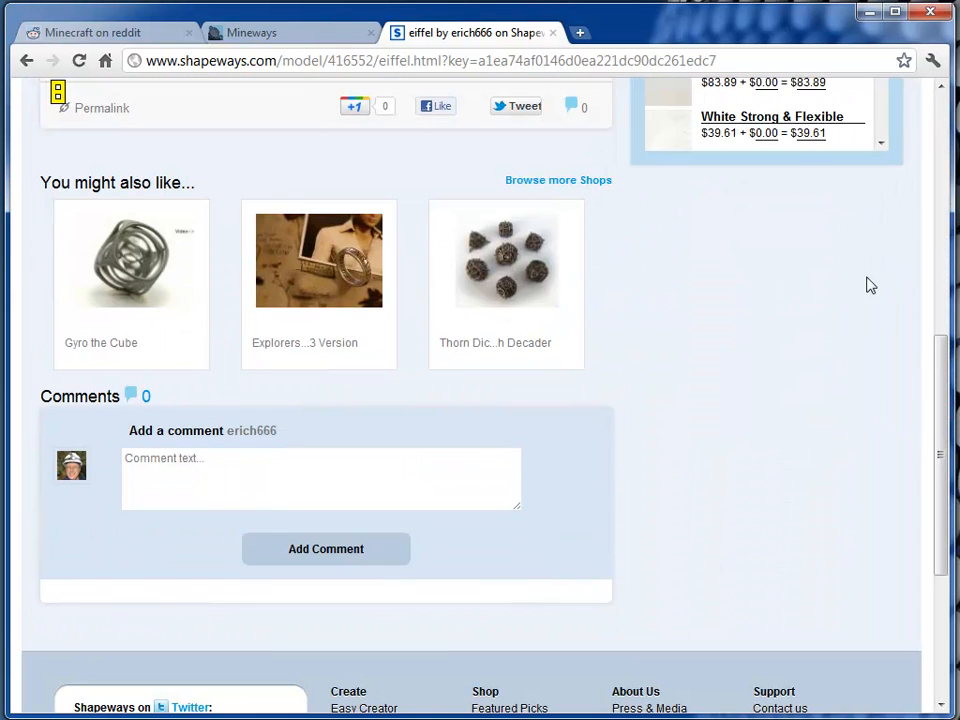
{"action": "scroll", "scroll_direction": "up", "scroll_amount": 3}
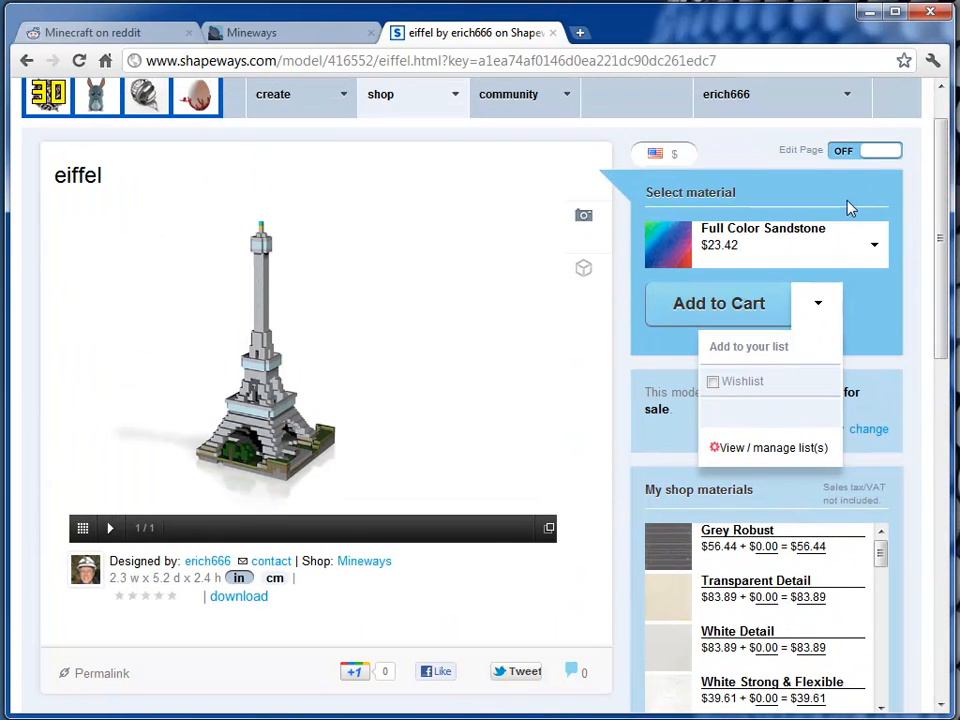
{"action": "mouse_move", "coordinate": [848, 210]}
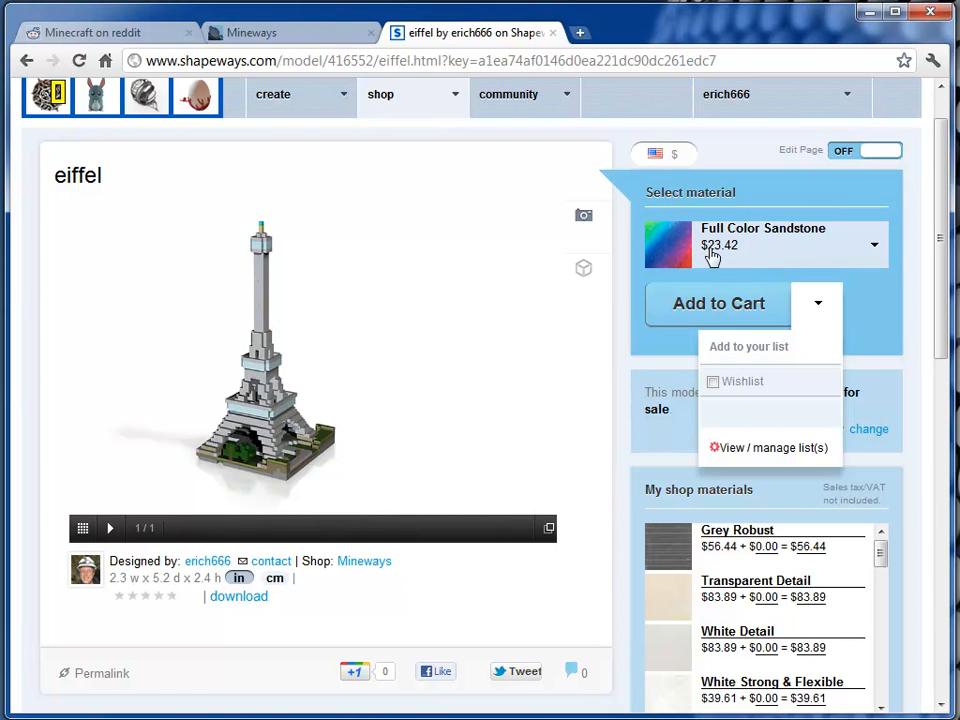
{"action": "left_click", "coordinate": [252, 32]}
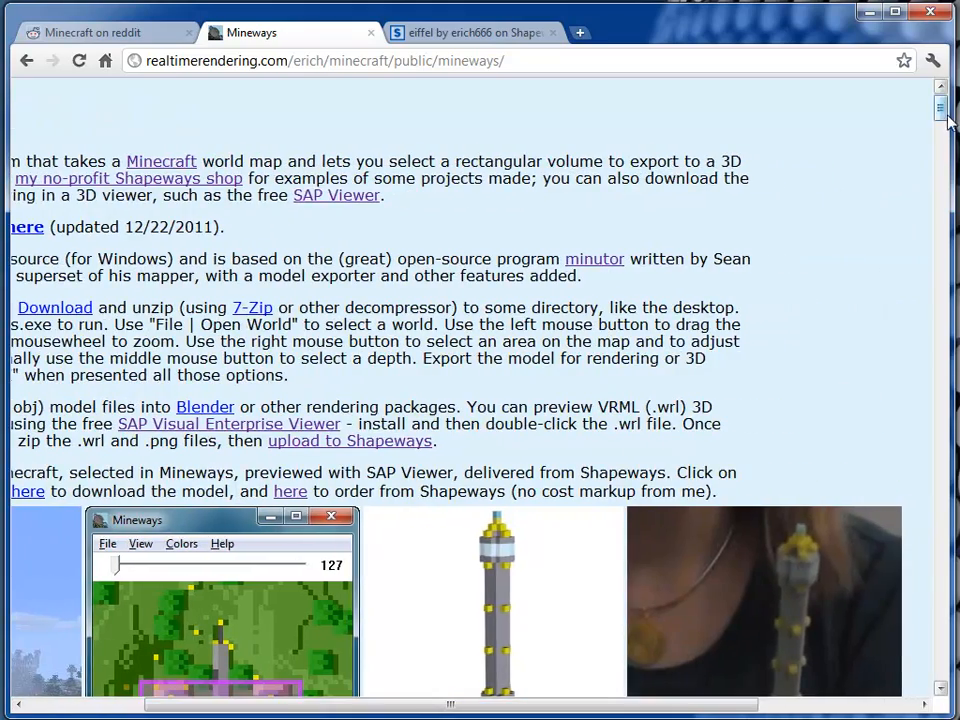
{"action": "scroll", "scroll_direction": "down", "scroll_amount": 3}
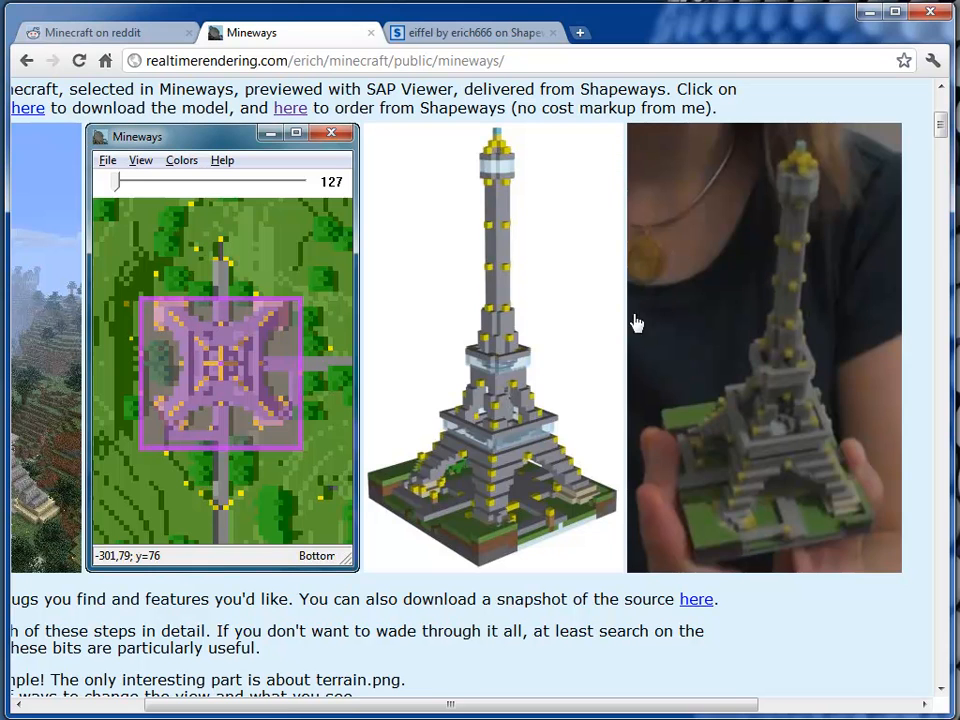
{"action": "mouse_move", "coordinate": [736, 418]}
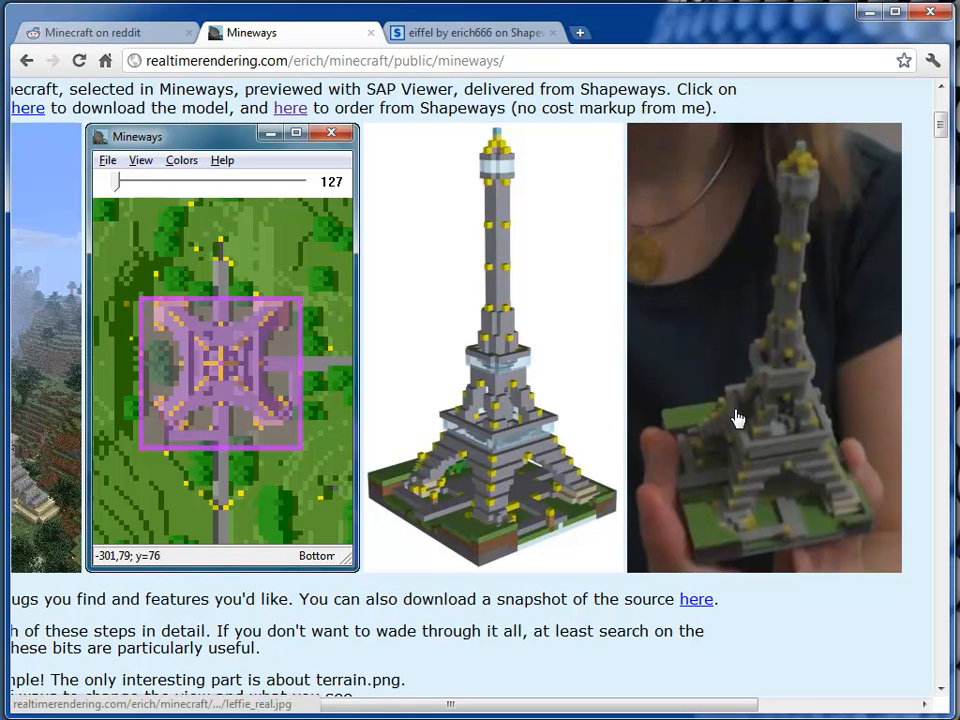
{"action": "mouse_move", "coordinate": [752, 448]}
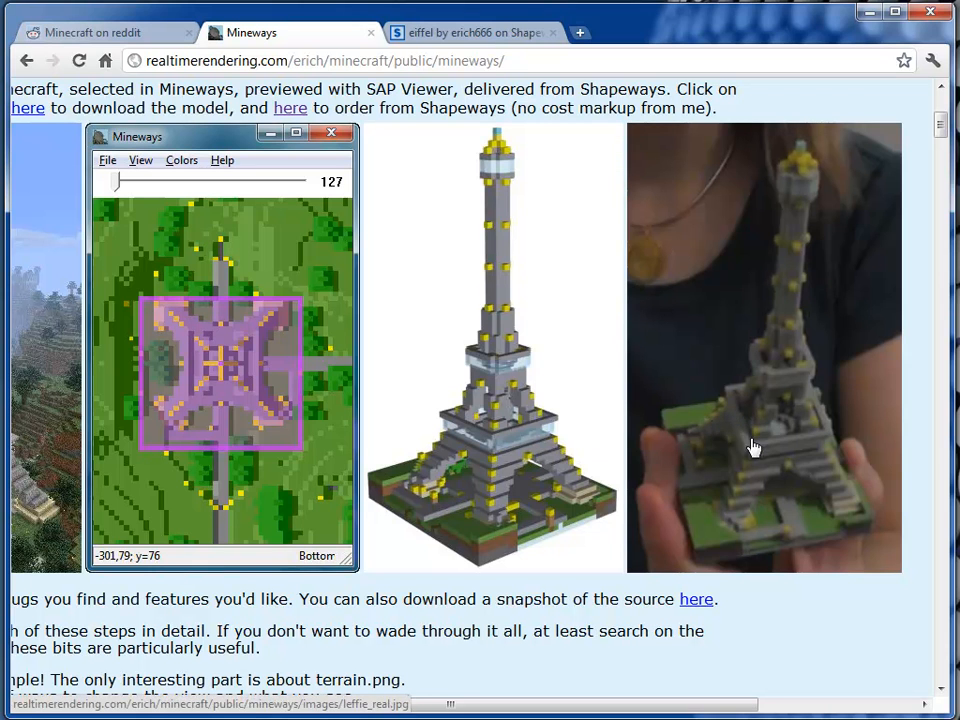
{"action": "mouse_move", "coordinate": [500, 352]}
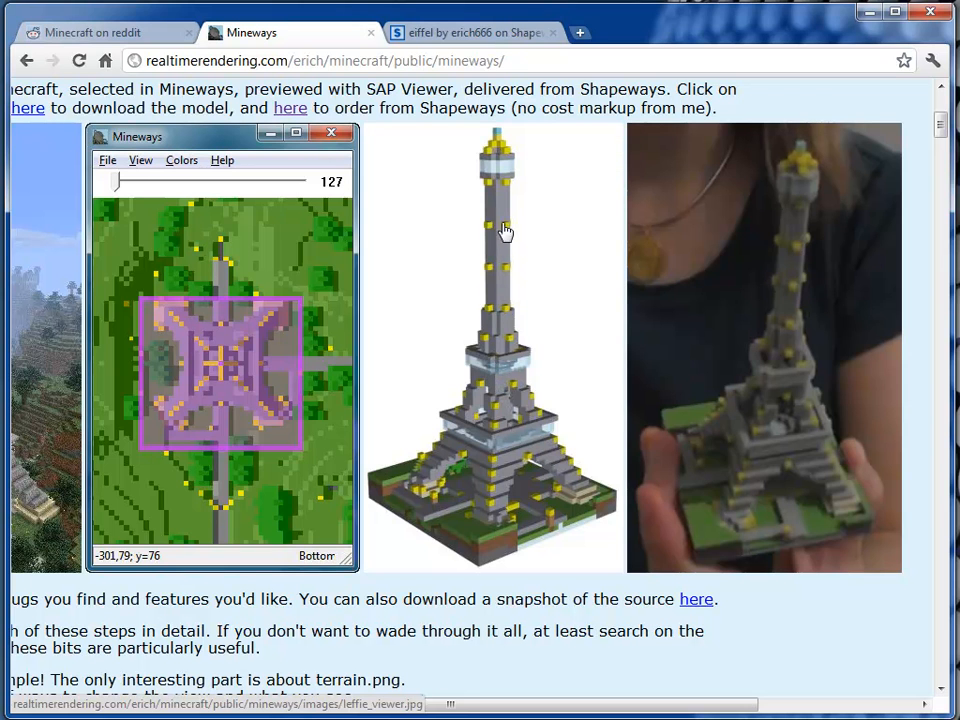
{"action": "mouse_move", "coordinate": [498, 538]}
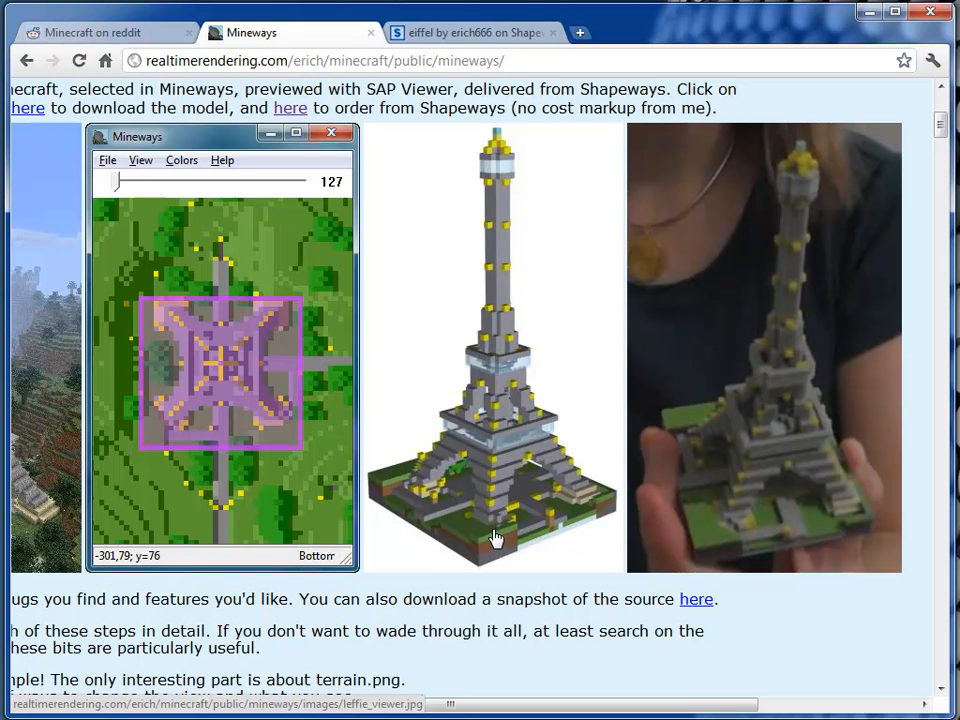
{"action": "mouse_move", "coordinate": [524, 422]}
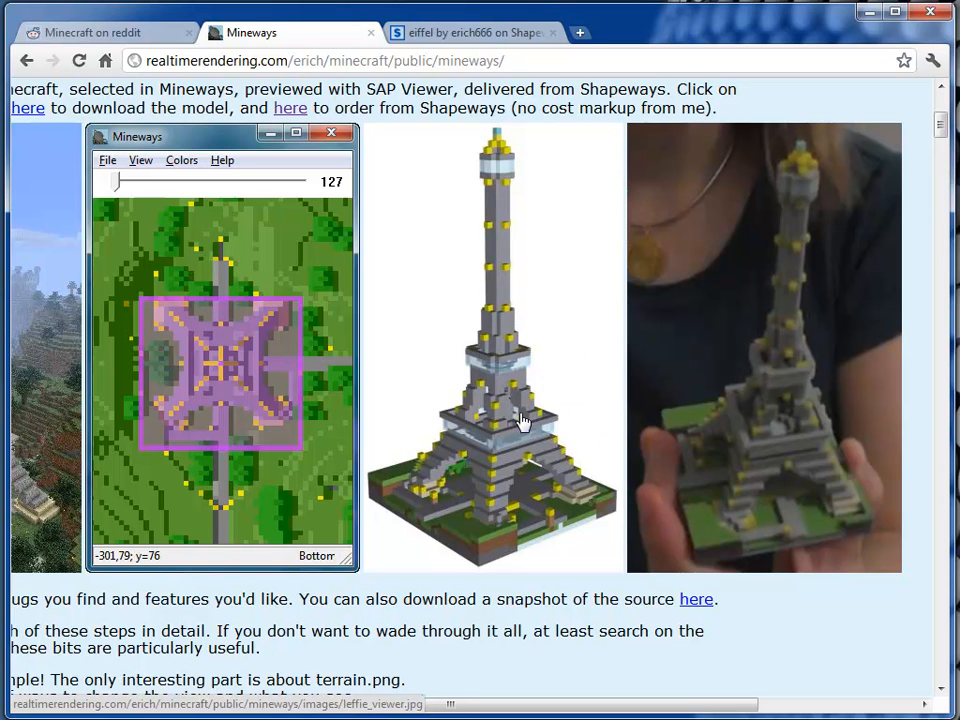
{"action": "mouse_move", "coordinate": [510, 304]}
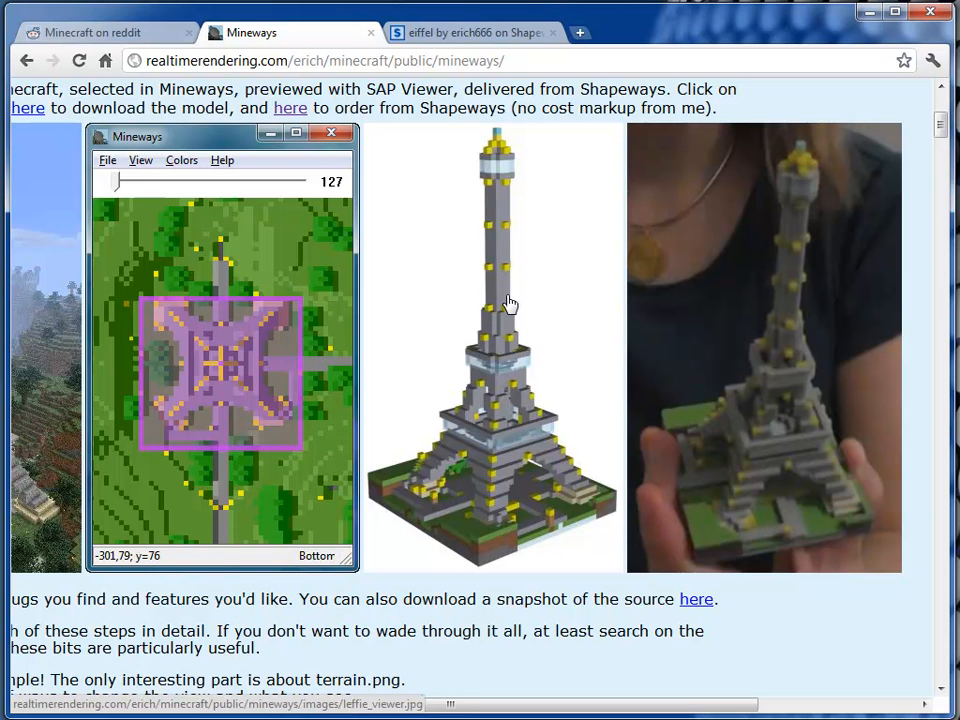
{"action": "mouse_move", "coordinate": [512, 224]}
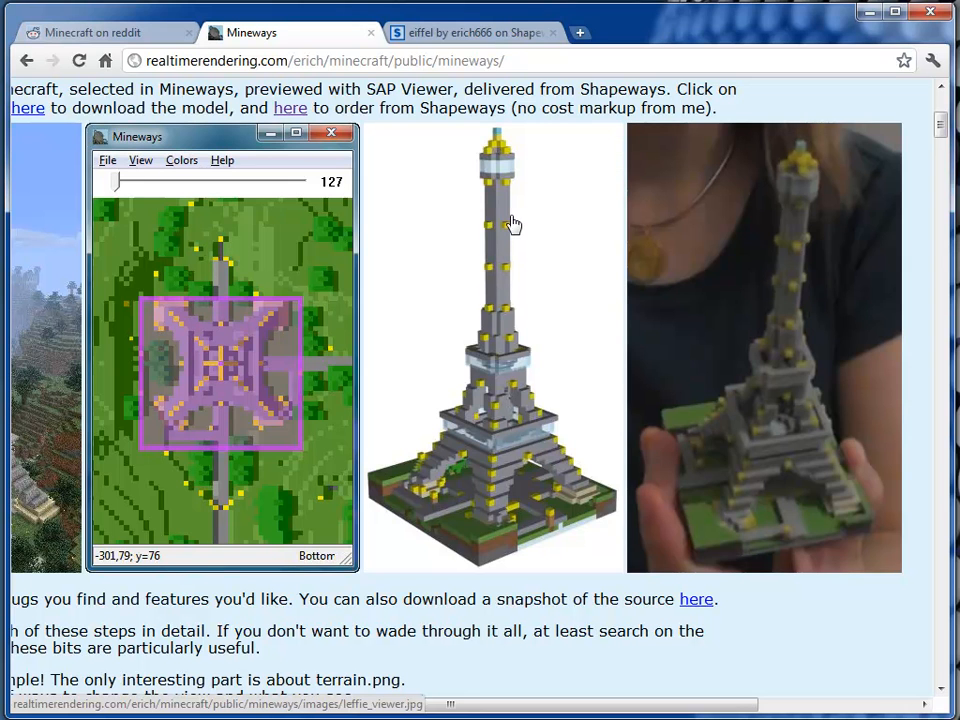
{"action": "mouse_move", "coordinate": [468, 252]}
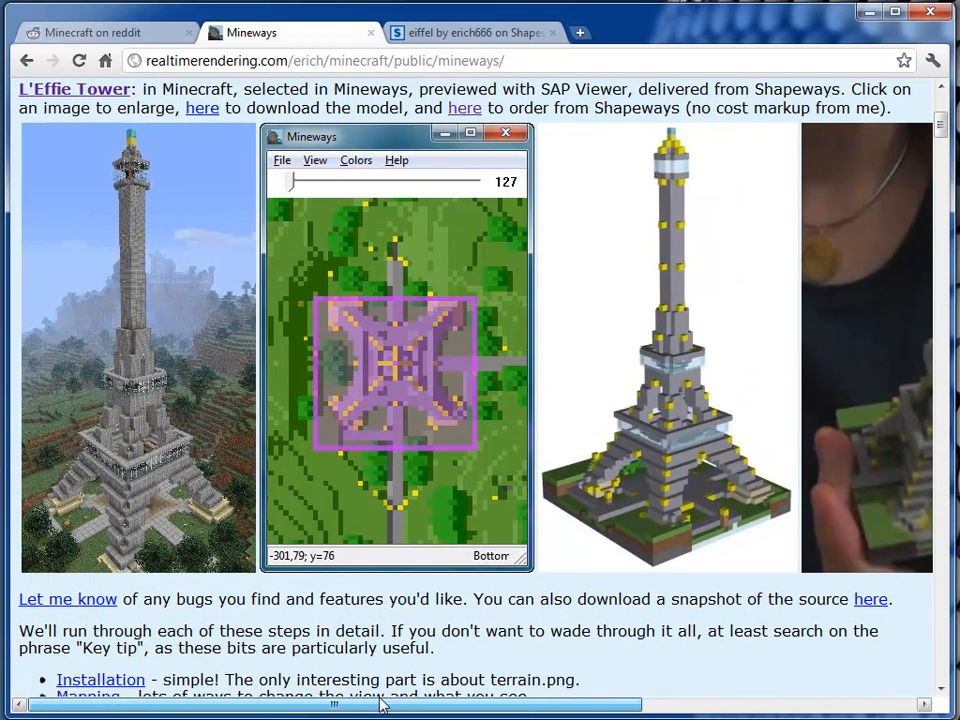
{"action": "mouse_move", "coordinate": [564, 390]}
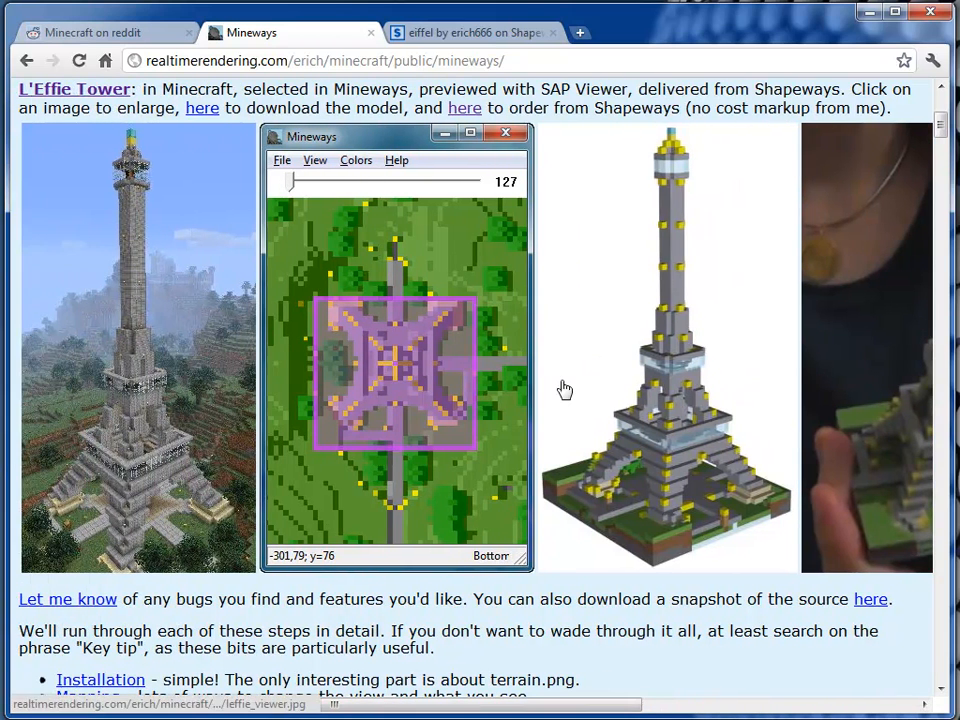
{"action": "mouse_move", "coordinate": [464, 372]}
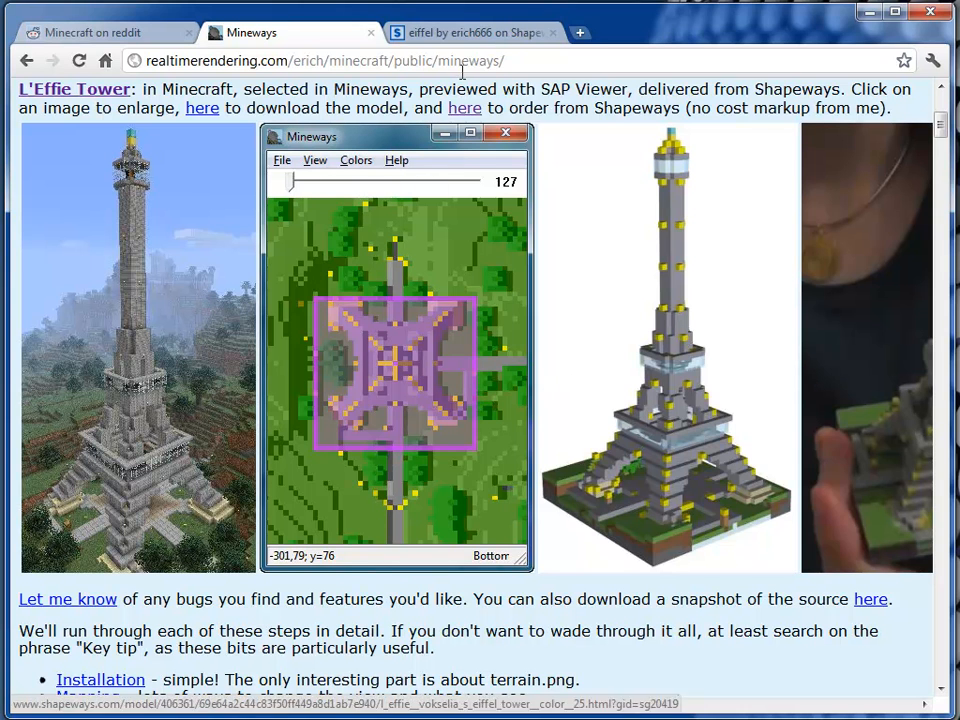
{"action": "mouse_move", "coordinate": [700, 448]}
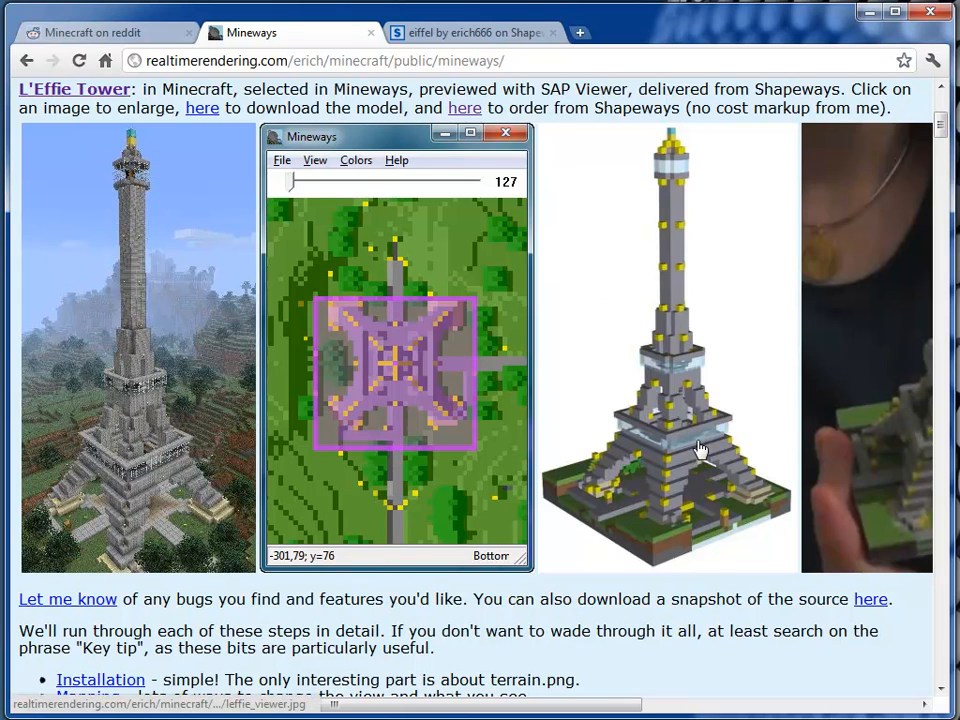